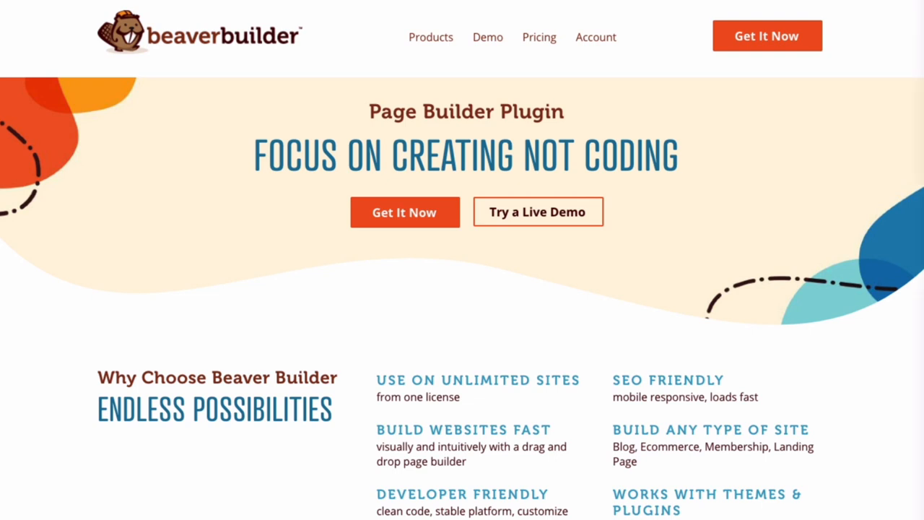
Scroll down the wpbeaverbuilder.com homepage before switching to the WordPress Add Themes grid.
{"action": "scroll", "scroll_direction": "down", "scroll_amount": 3}
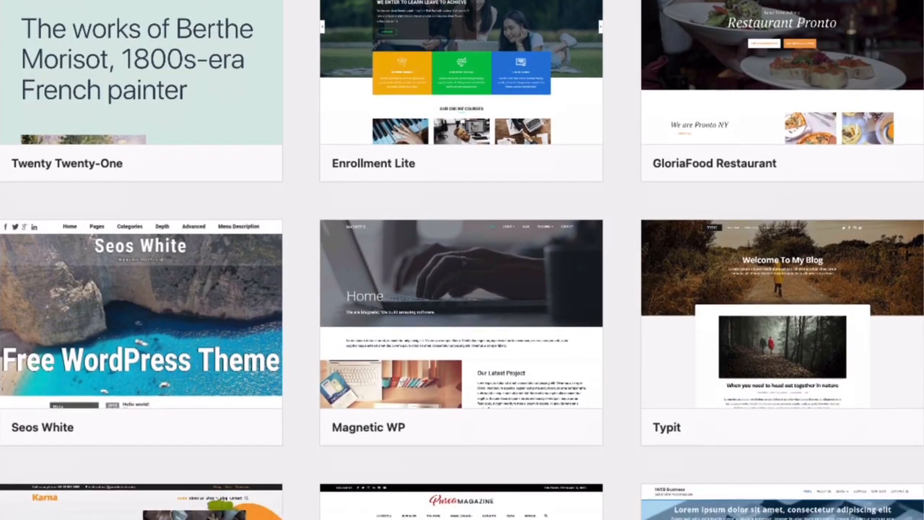
Scroll through the theme grid past Twenty Twenty-One, Seos White and Typit.
{"action": "scroll", "scroll_direction": "down", "scroll_amount": 3}
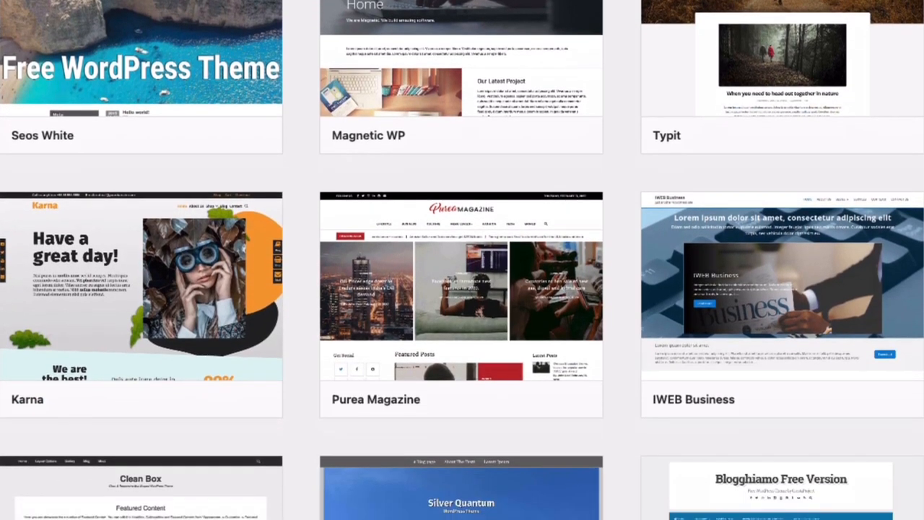
{"action": "scroll", "scroll_direction": "down", "scroll_amount": 3}
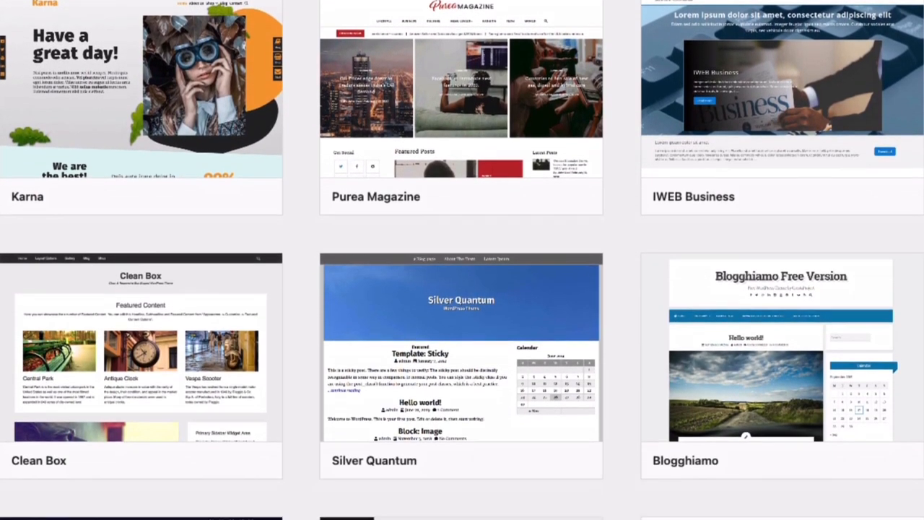
{"action": "scroll", "scroll_direction": "down", "scroll_amount": 3}
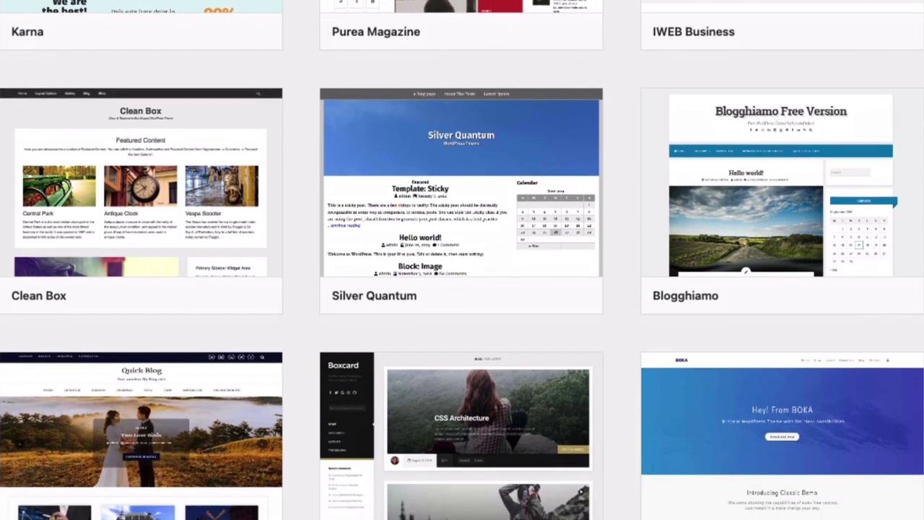
{"action": "scroll", "scroll_direction": "down", "scroll_amount": 3}
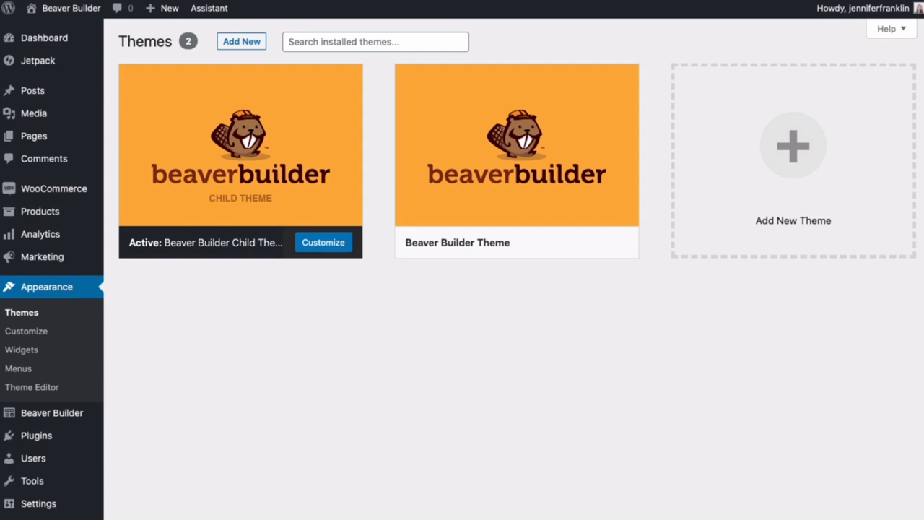
Show Beaver Builder's Themer Layouts list with the draft Header and published Post Archive Page.
{"action": "left_click", "coordinate": [323, 243]}
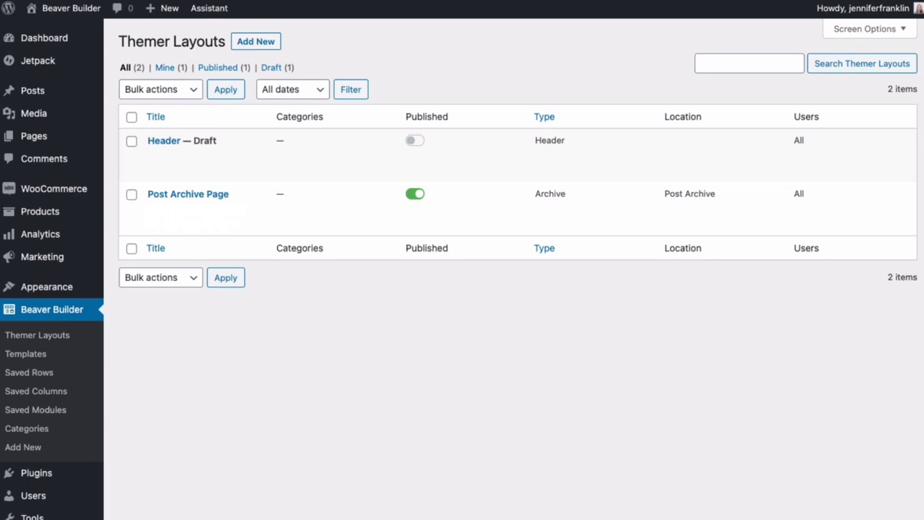
Launch Beaver Builder on the Post Archive Page layout, previewing its Archives heading.
{"action": "left_click", "coordinate": [188, 193]}
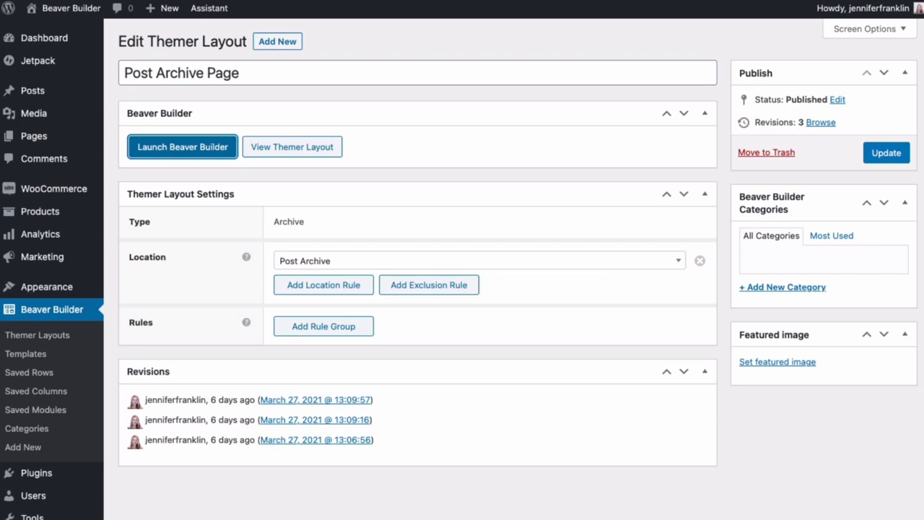
{"action": "left_click", "coordinate": [182, 147]}
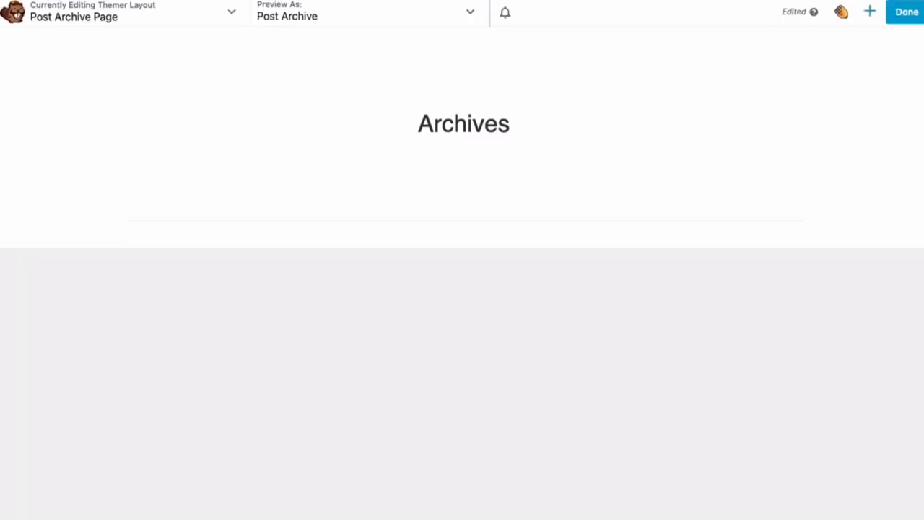
Exit the builder and bring up the Assistant panel on the sample page.
{"action": "left_click", "coordinate": [869, 12]}
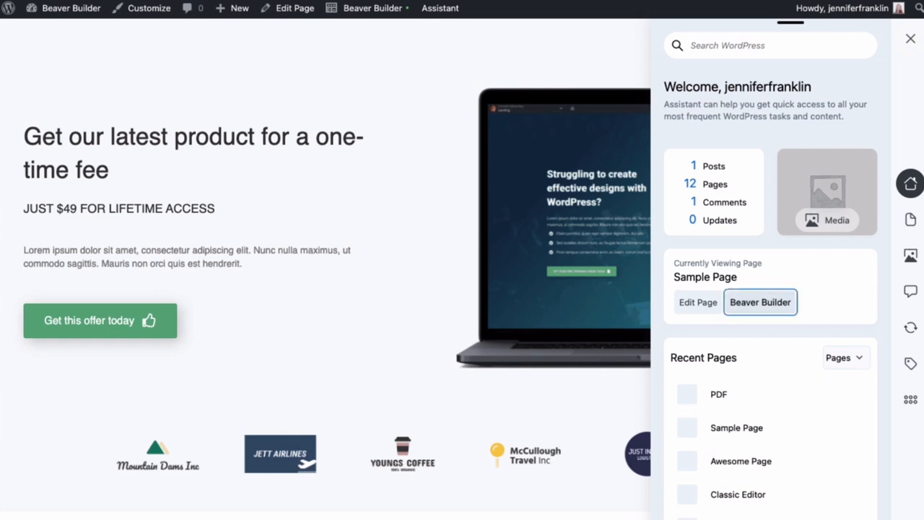
{"action": "left_click", "coordinate": [759, 302]}
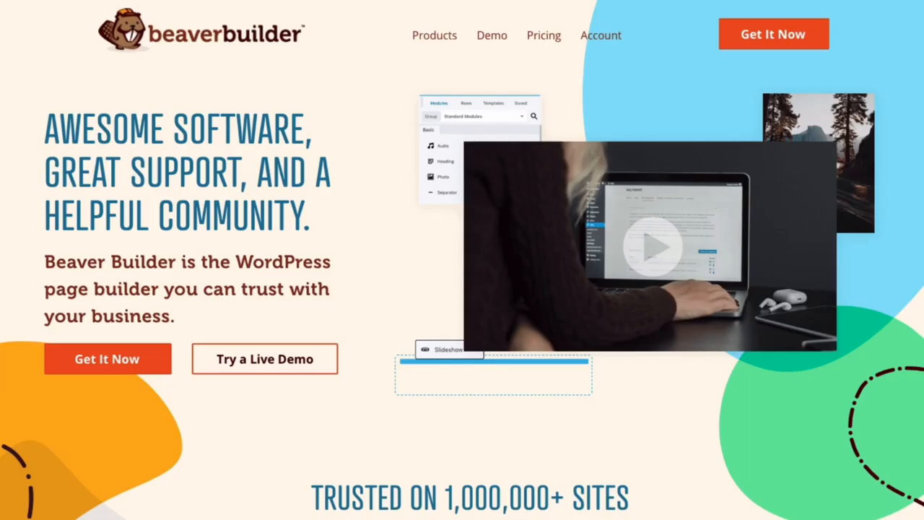
Scroll the homepage through the products and community sections down to the newsletter signup.
{"action": "scroll", "scroll_direction": "down", "scroll_amount": 3}
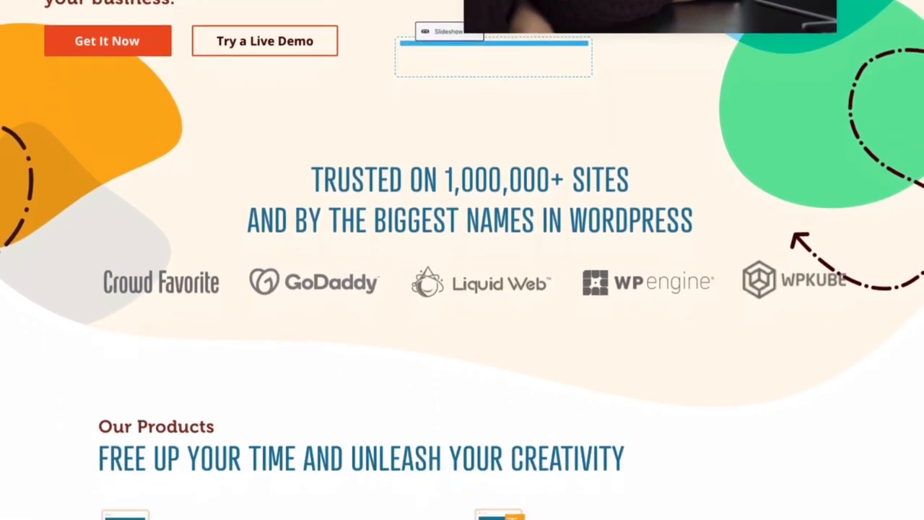
{"action": "scroll", "scroll_direction": "down", "scroll_amount": 3}
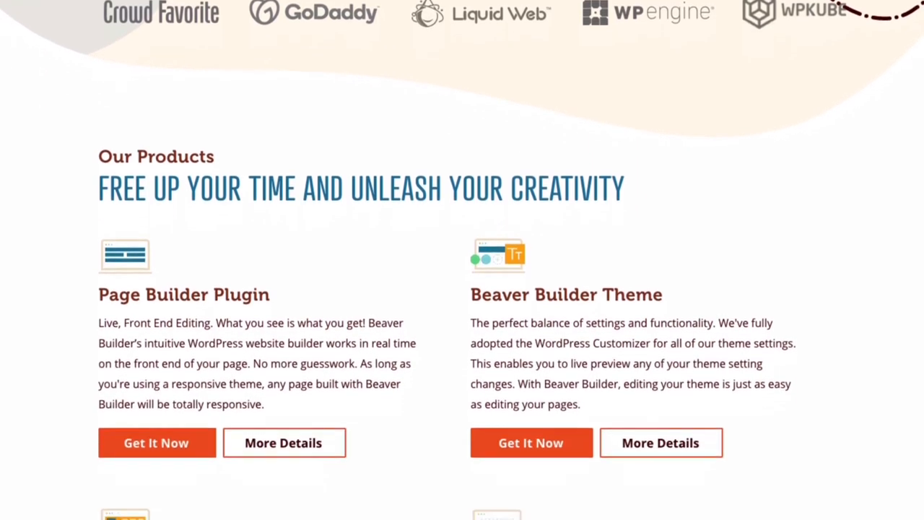
{"action": "scroll", "scroll_direction": "down", "scroll_amount": 3}
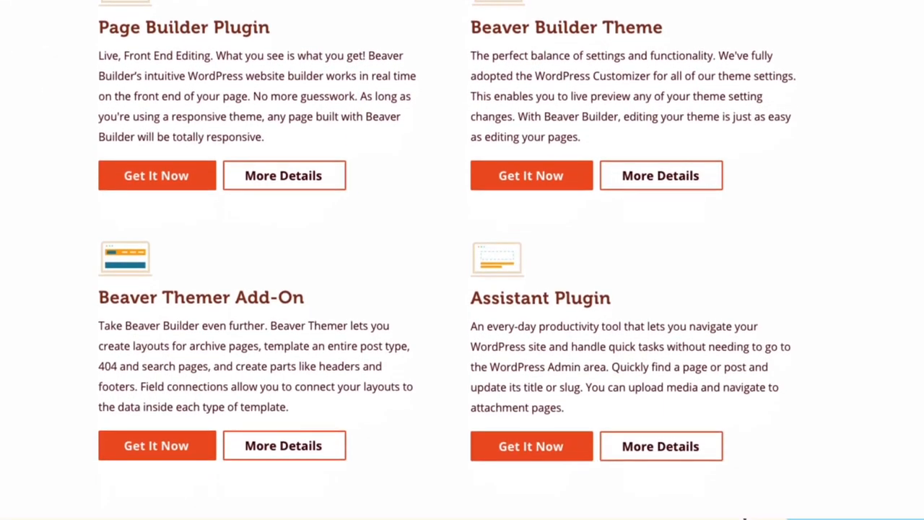
{"action": "scroll", "scroll_direction": "down", "scroll_amount": 3}
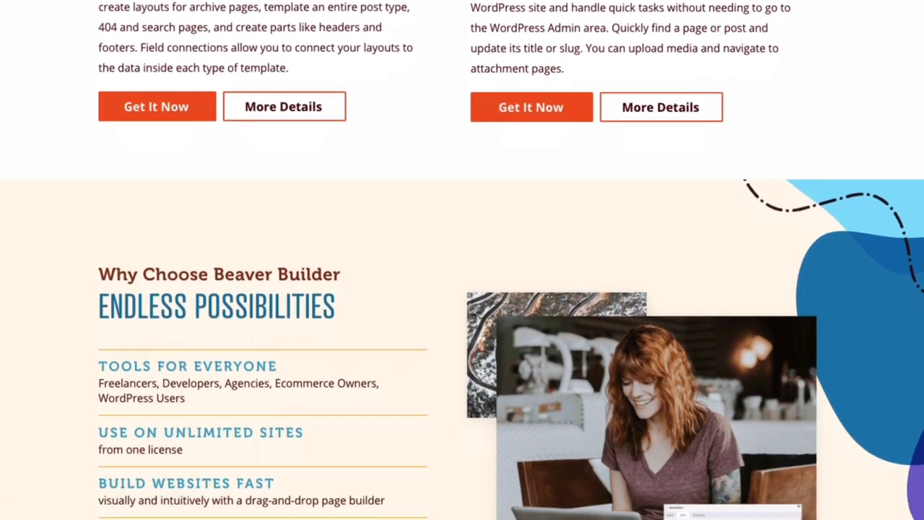
{"action": "scroll", "scroll_direction": "down", "scroll_amount": 3}
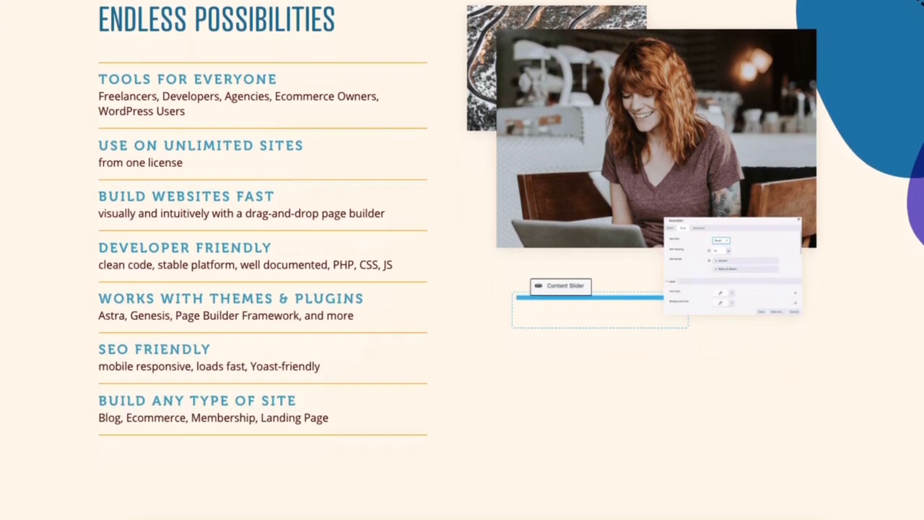
{"action": "scroll", "scroll_direction": "down", "scroll_amount": 3}
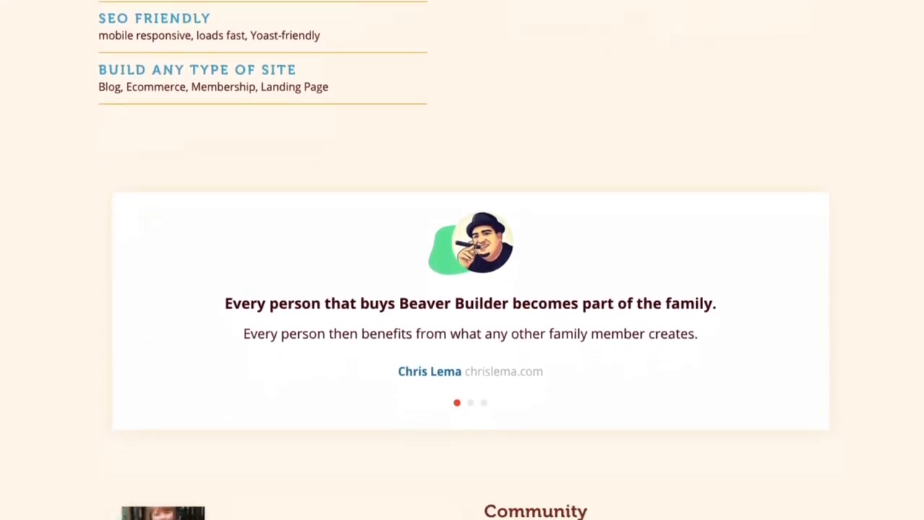
{"action": "scroll", "scroll_direction": "down", "scroll_amount": 3}
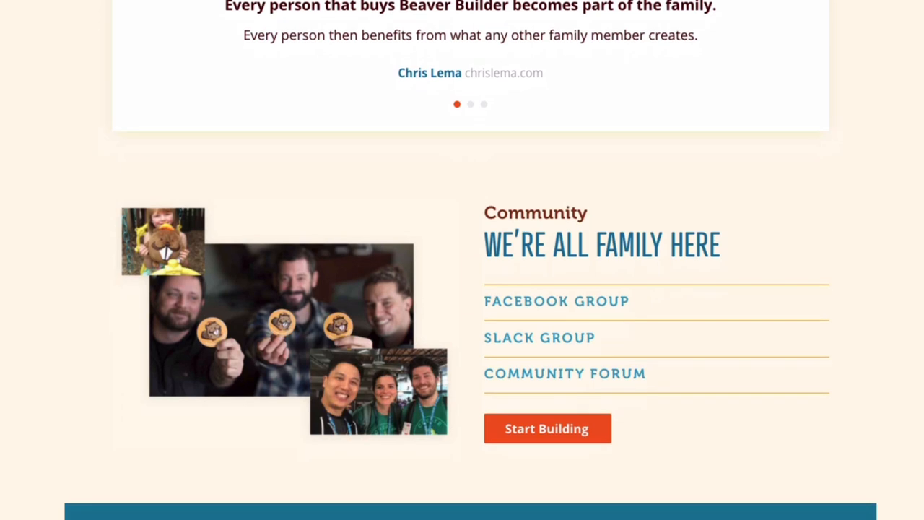
{"action": "scroll", "scroll_direction": "down", "scroll_amount": 3}
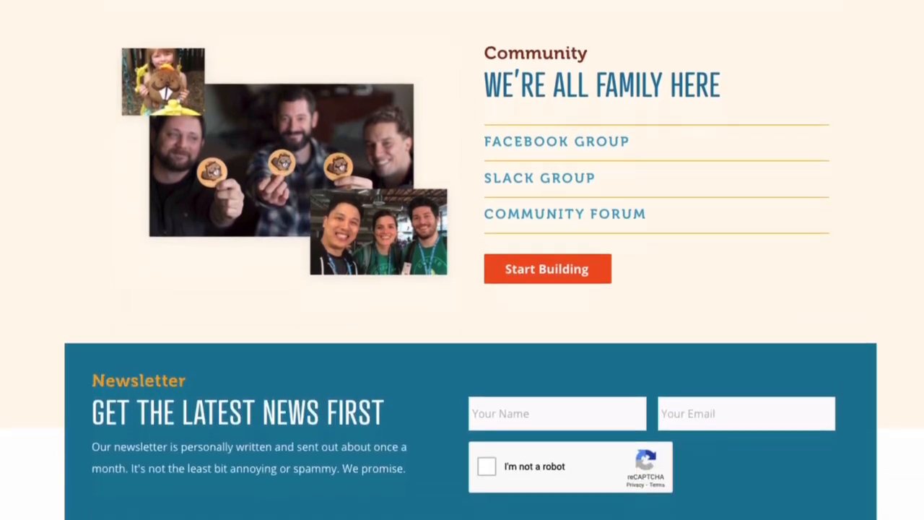
{"action": "scroll", "scroll_direction": "down", "scroll_amount": 3}
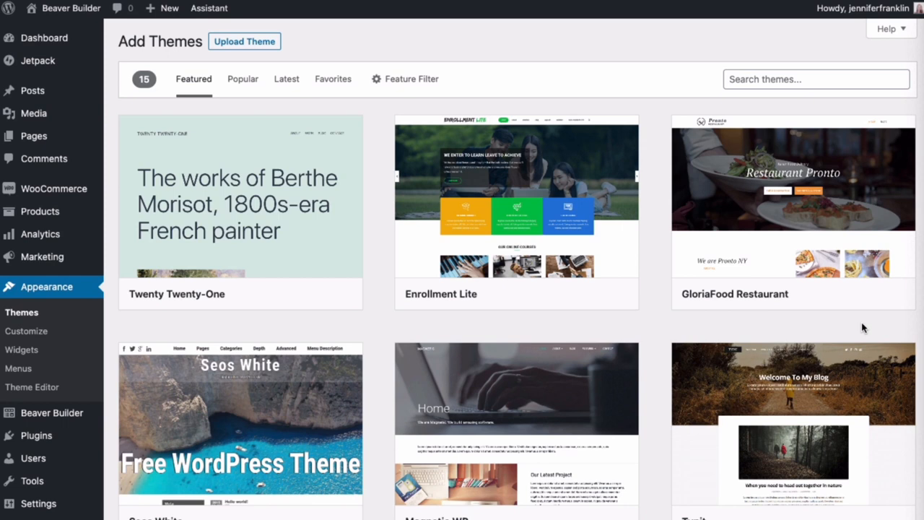
Browse the featured themes and search the gallery for 'astra'.
{"action": "scroll", "scroll_direction": "down", "scroll_amount": 3}
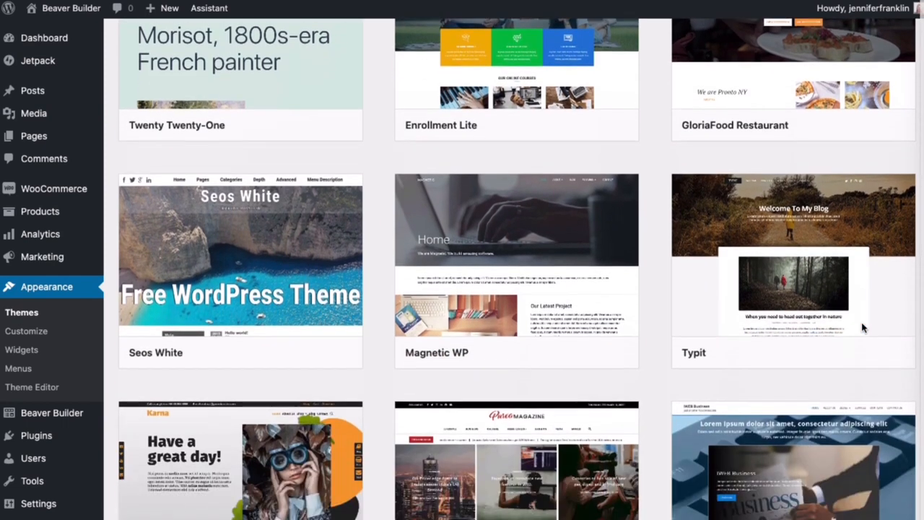
{"action": "scroll", "scroll_direction": "down", "scroll_amount": 3}
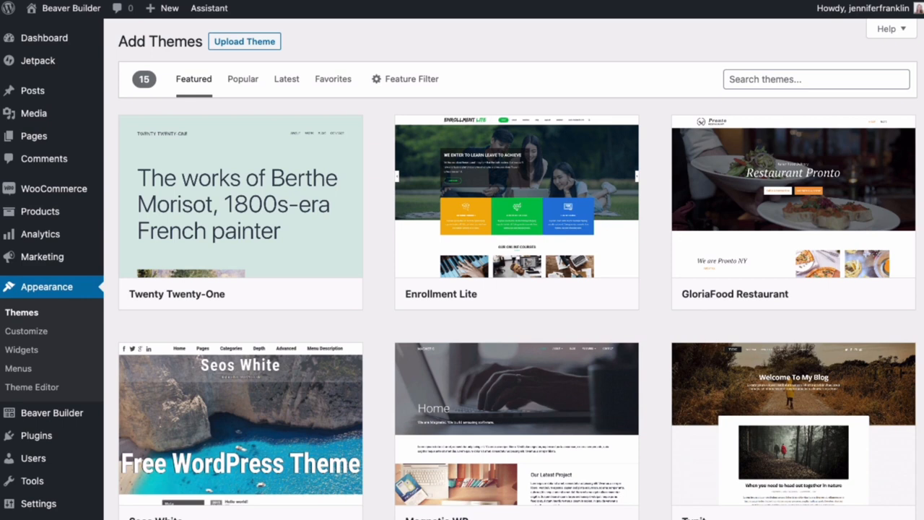
{"action": "type", "text": "astra"}
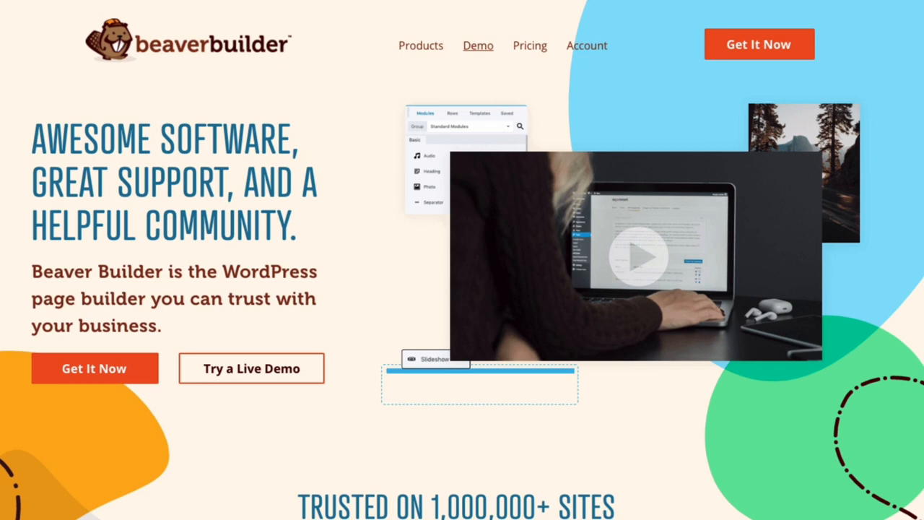
{"action": "mouse_move", "coordinate": [478, 44]}
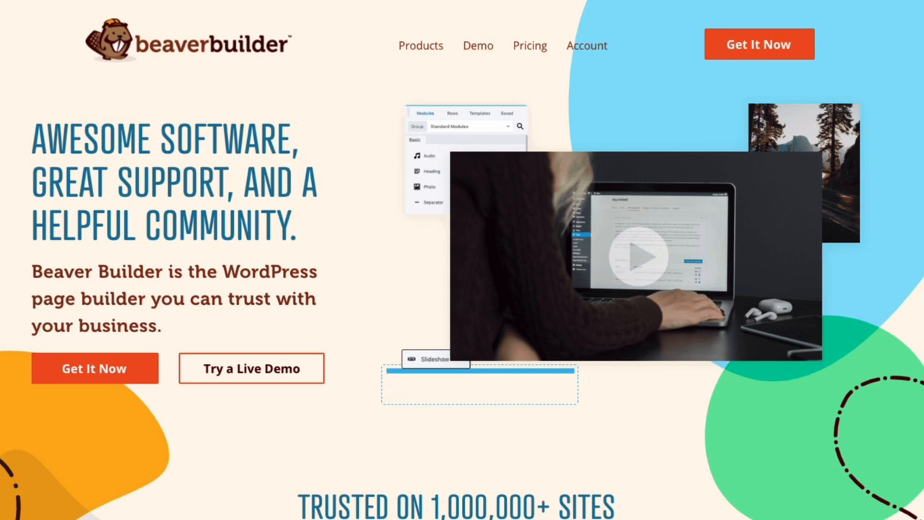
Launch the Page Builder Demo site, then switch to the Beaver Builder plugin page on WordPress.org.
{"action": "left_click", "coordinate": [251, 368]}
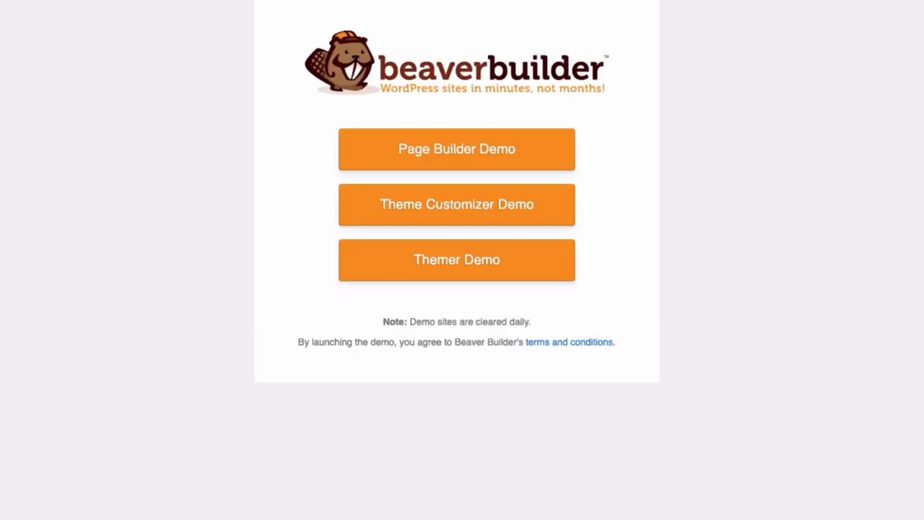
{"action": "left_click", "coordinate": [456, 148]}
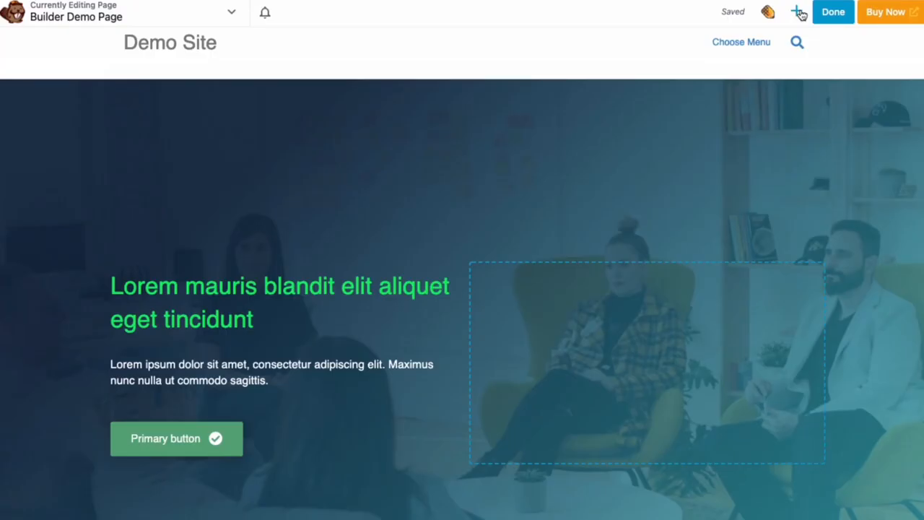
{"action": "left_click", "coordinate": [794, 11]}
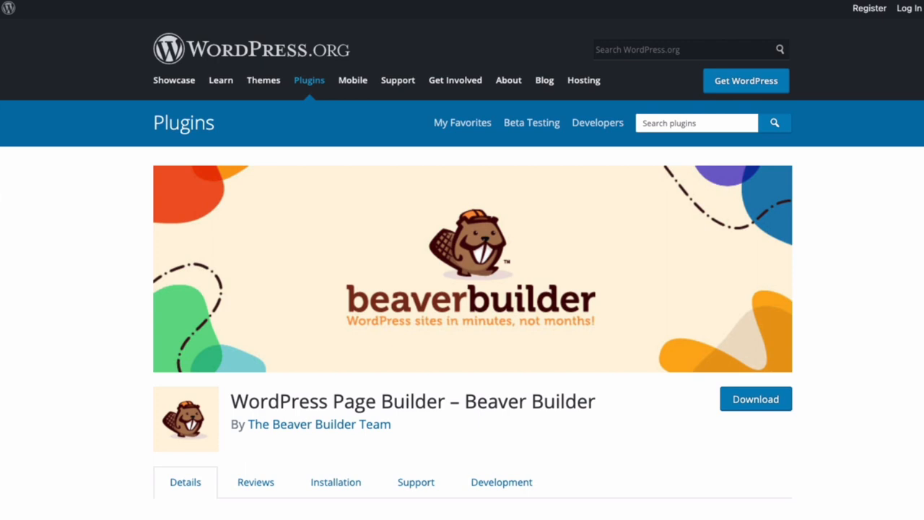
Scroll through the plugin's description and support details on WordPress.org.
{"action": "scroll", "scroll_direction": "down", "scroll_amount": 3}
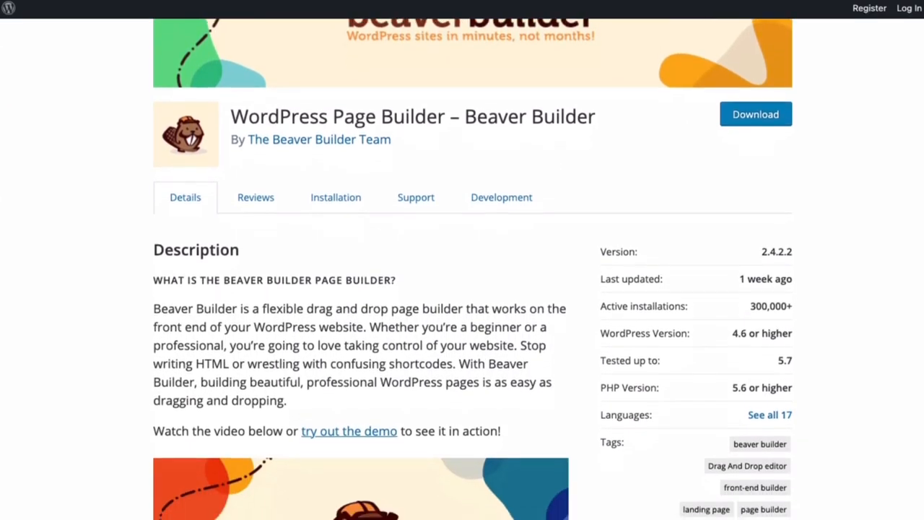
{"action": "scroll", "scroll_direction": "down", "scroll_amount": 3}
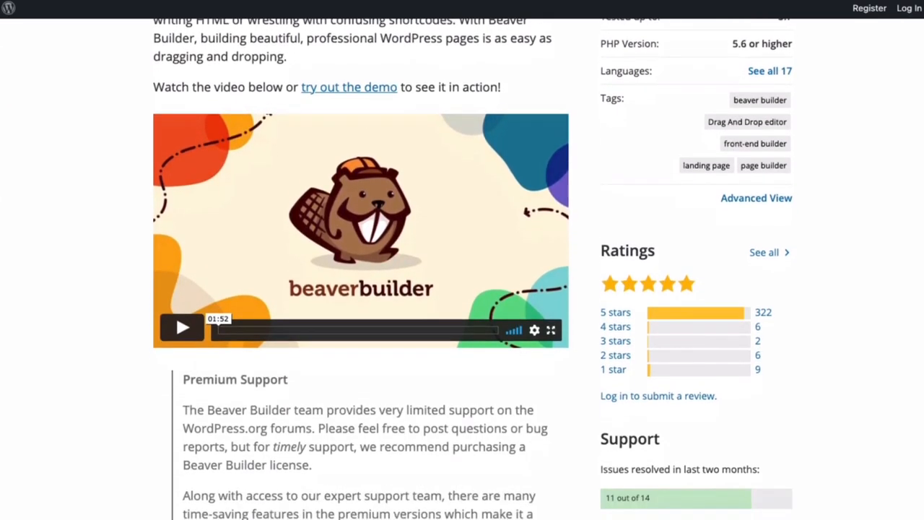
{"action": "scroll", "scroll_direction": "down", "scroll_amount": 3}
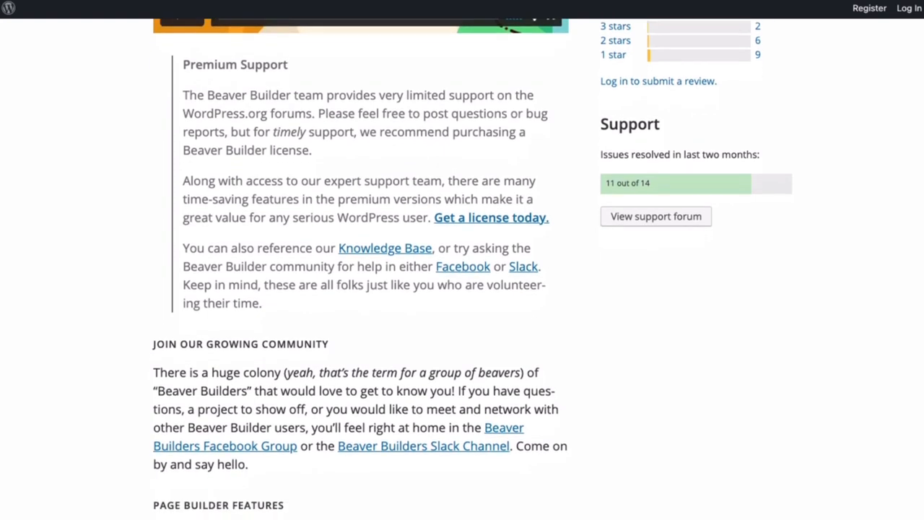
{"action": "scroll", "scroll_direction": "down", "scroll_amount": 3}
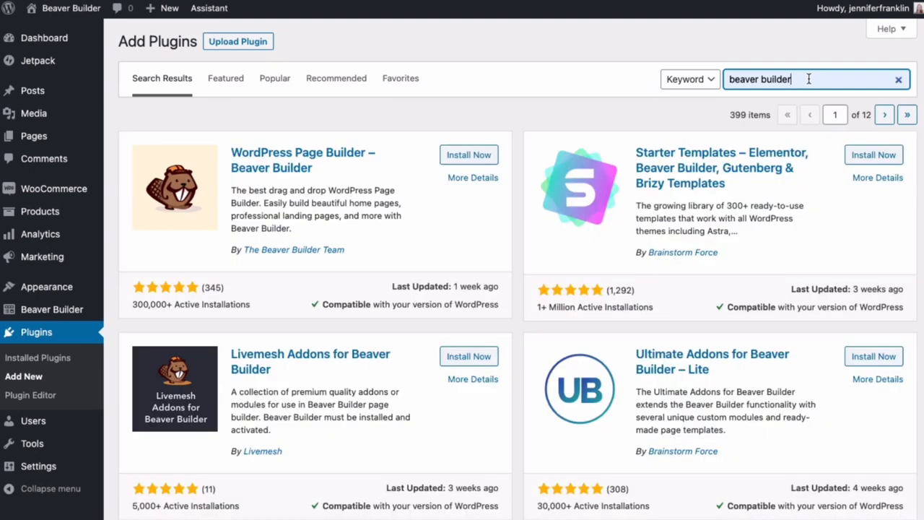
Install WordPress Page Builder – Beaver Builder and activate it, landing on its Welcome settings screen.
{"action": "left_click", "coordinate": [468, 155]}
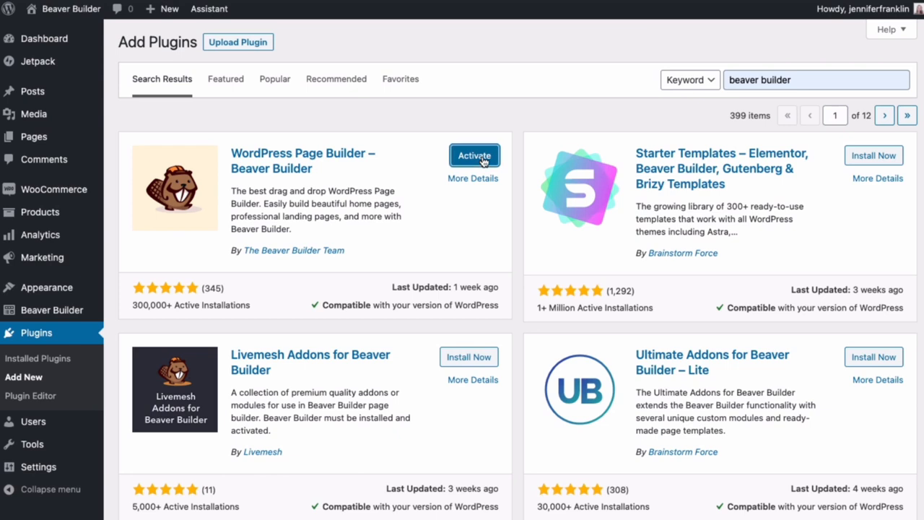
{"action": "left_click", "coordinate": [473, 156]}
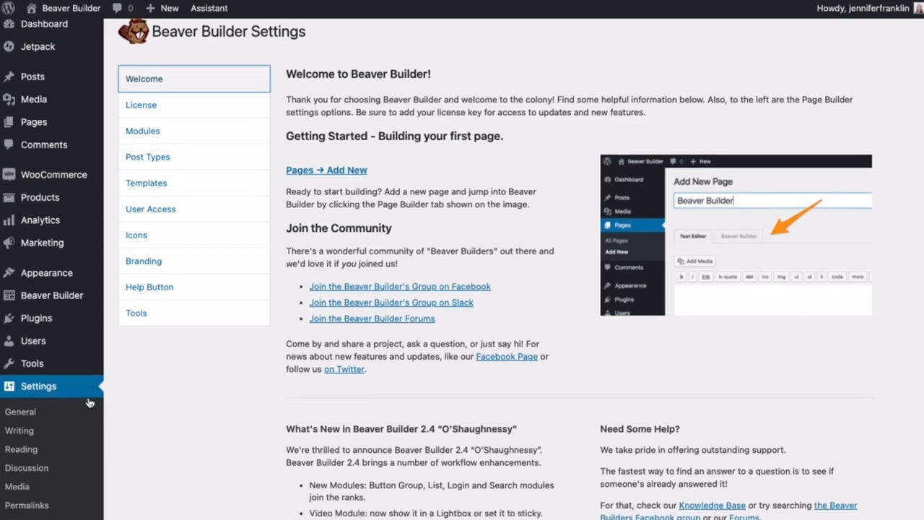
Show the Post Types settings listing Posts, Pages and Products with Pages enabled.
{"action": "scroll", "scroll_direction": "down", "scroll_amount": 3}
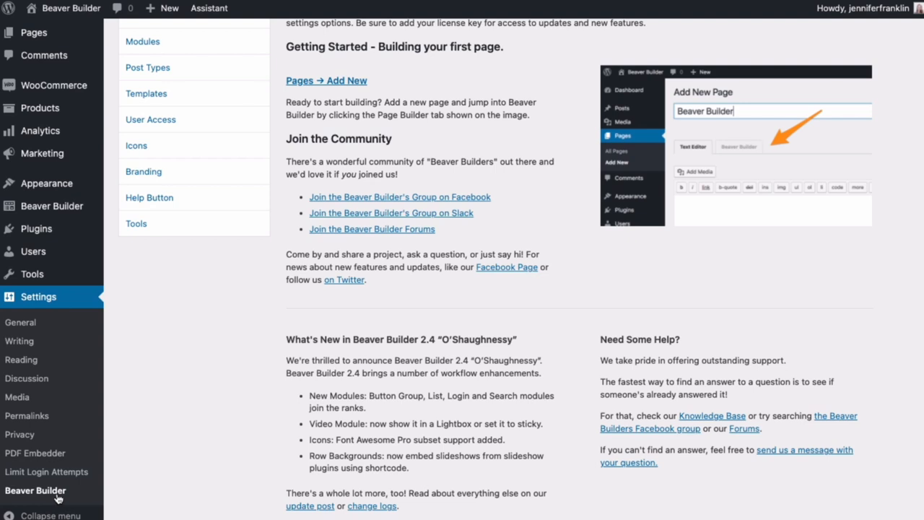
{"action": "mouse_move", "coordinate": [84, 483]}
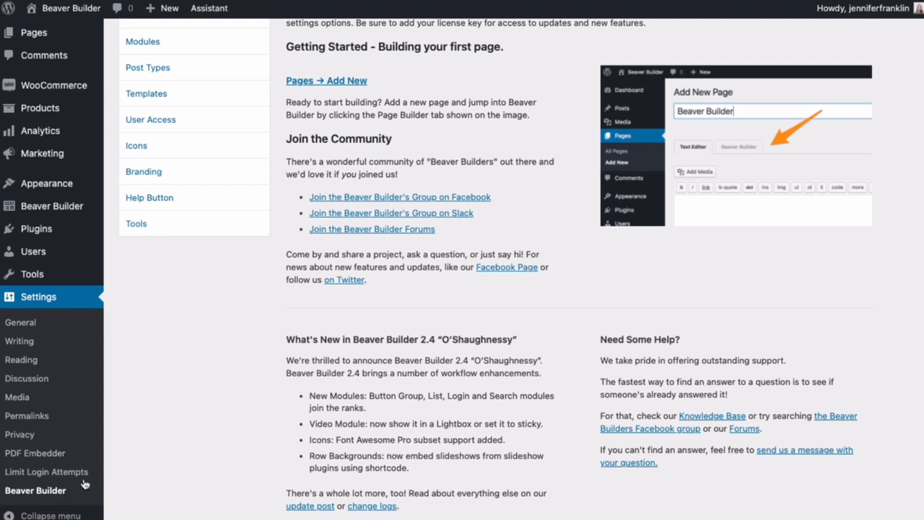
{"action": "scroll", "scroll_direction": "up", "scroll_amount": 3}
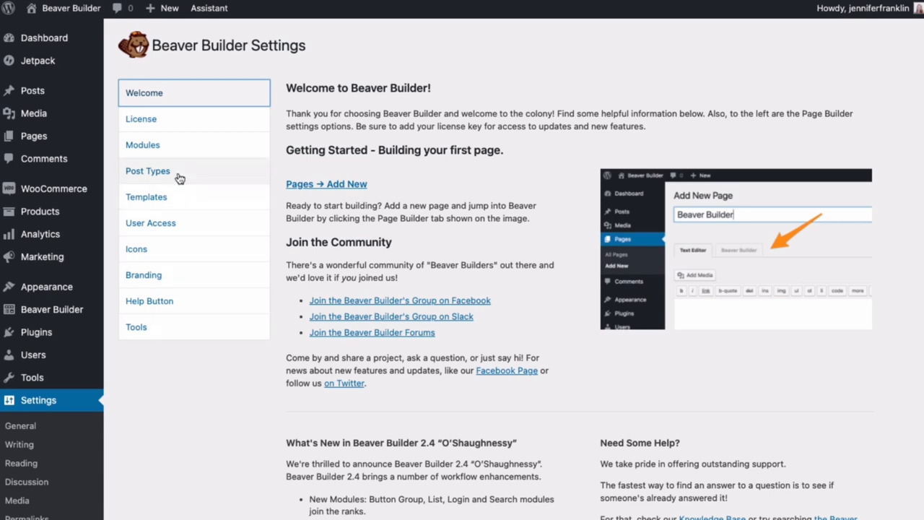
{"action": "left_click", "coordinate": [148, 170]}
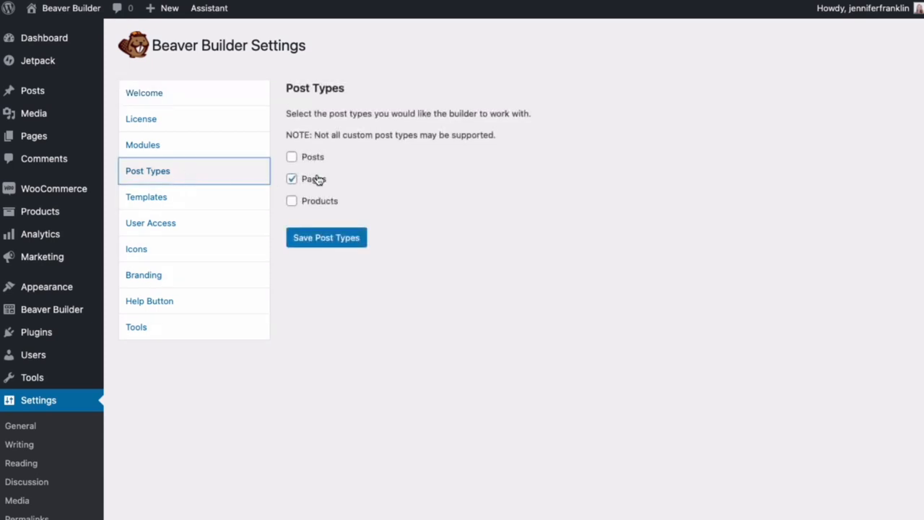
{"action": "mouse_move", "coordinate": [381, 182]}
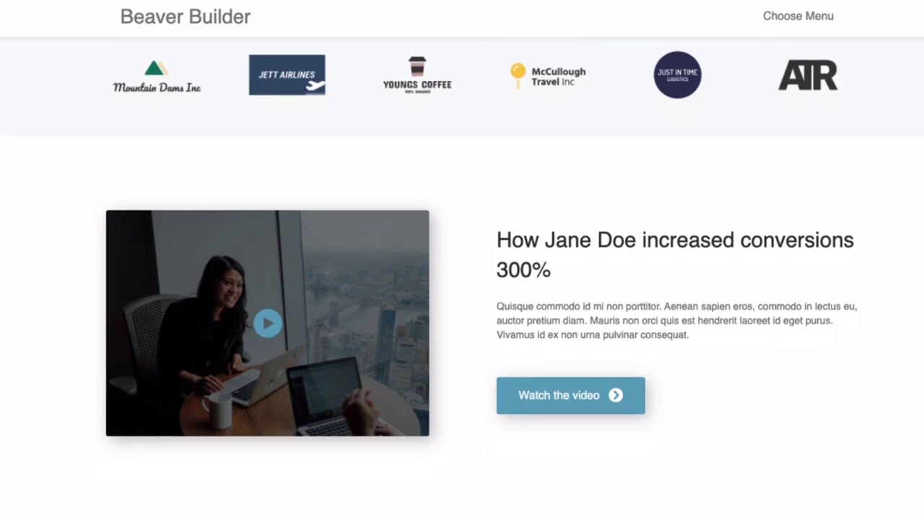
{"action": "scroll", "scroll_direction": "down", "scroll_amount": 3}
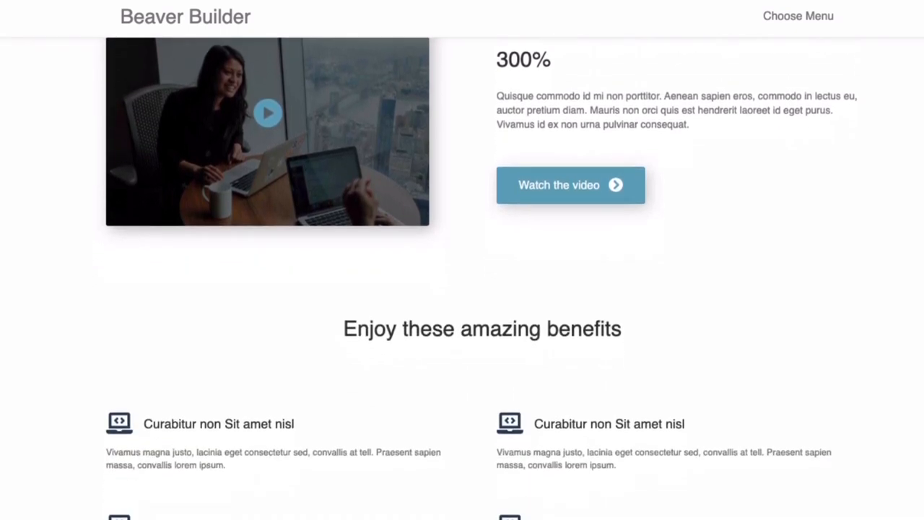
{"action": "scroll", "scroll_direction": "down", "scroll_amount": 3}
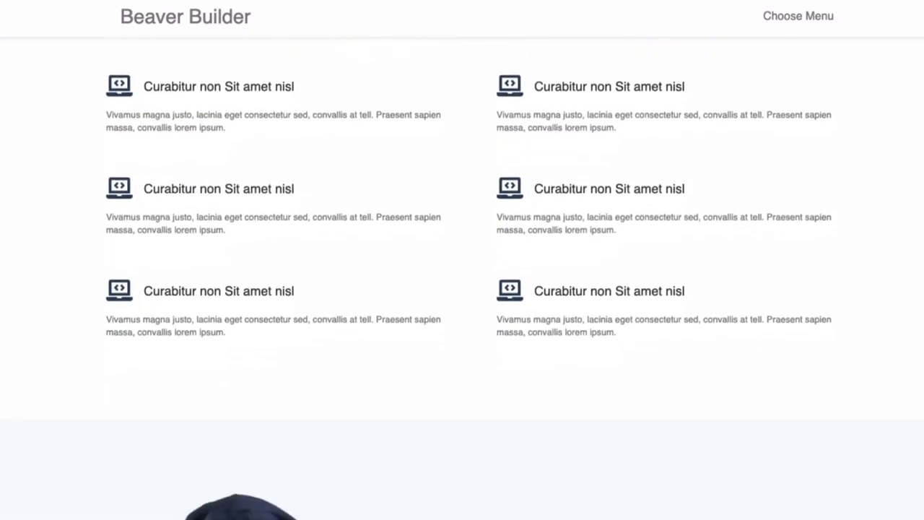
{"action": "scroll", "scroll_direction": "down", "scroll_amount": 3}
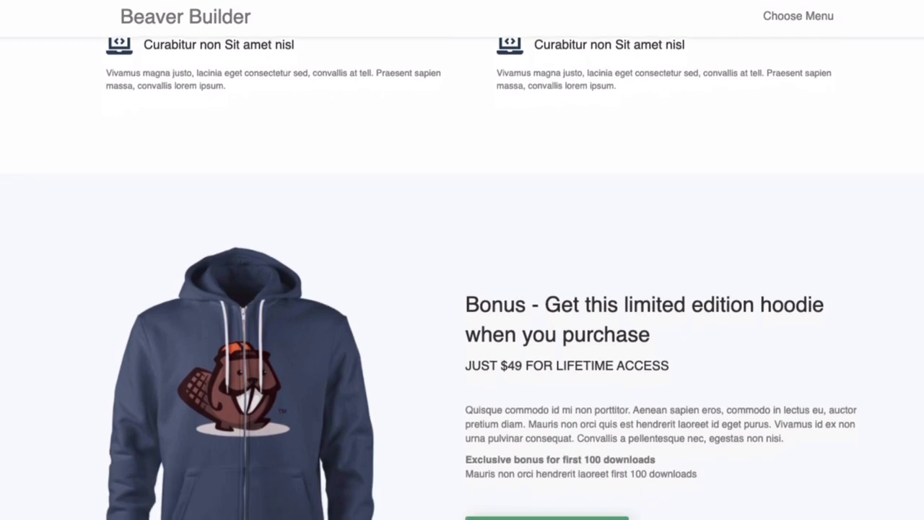
{"action": "scroll", "scroll_direction": "down", "scroll_amount": 3}
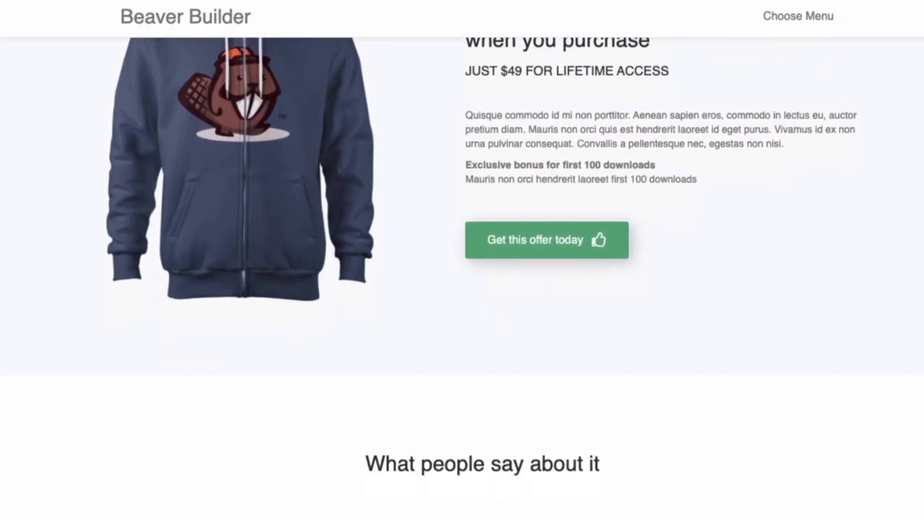
{"action": "scroll", "scroll_direction": "down", "scroll_amount": 3}
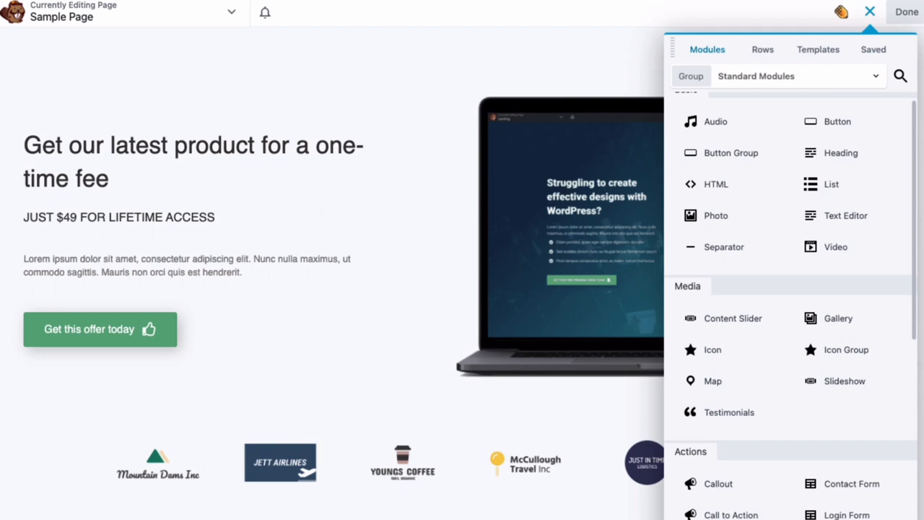
Browse the Landing Pages layout templates in the content panel's Templates list.
{"action": "left_click", "coordinate": [817, 49]}
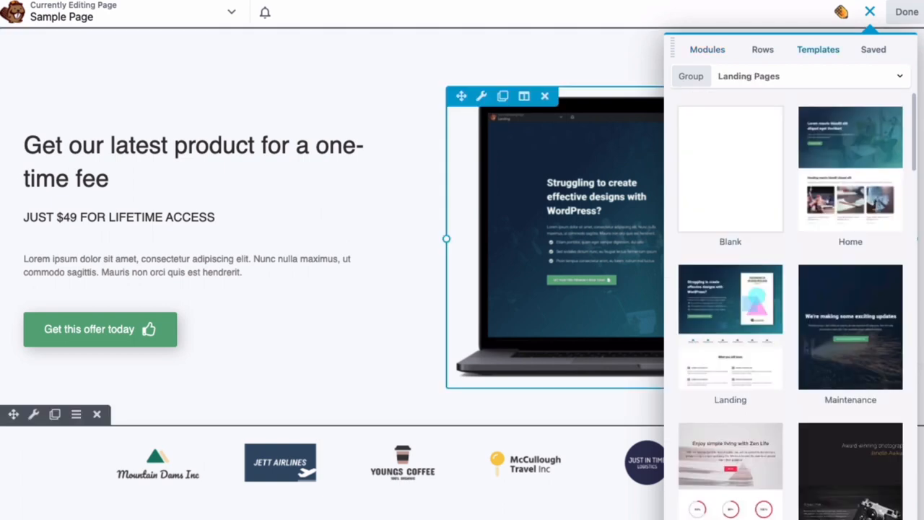
{"action": "scroll", "scroll_direction": "down", "scroll_amount": 3}
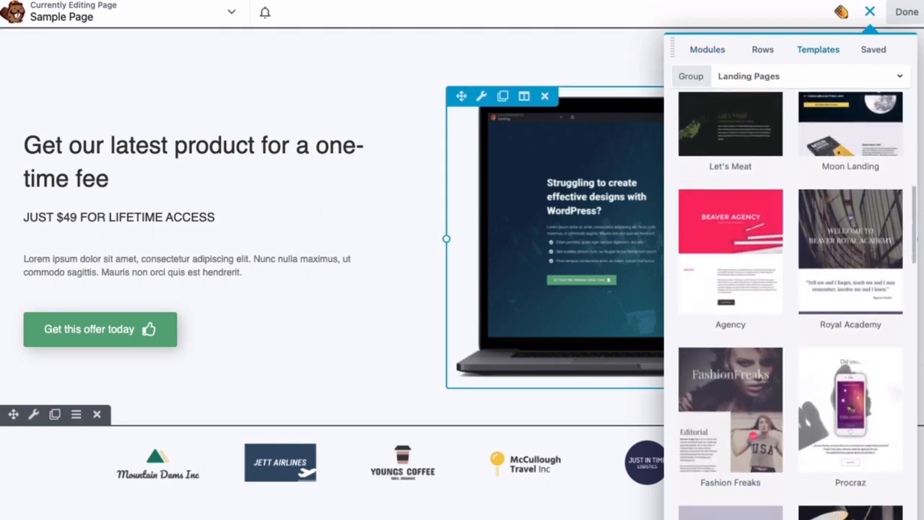
{"action": "scroll", "scroll_direction": "down", "scroll_amount": 3}
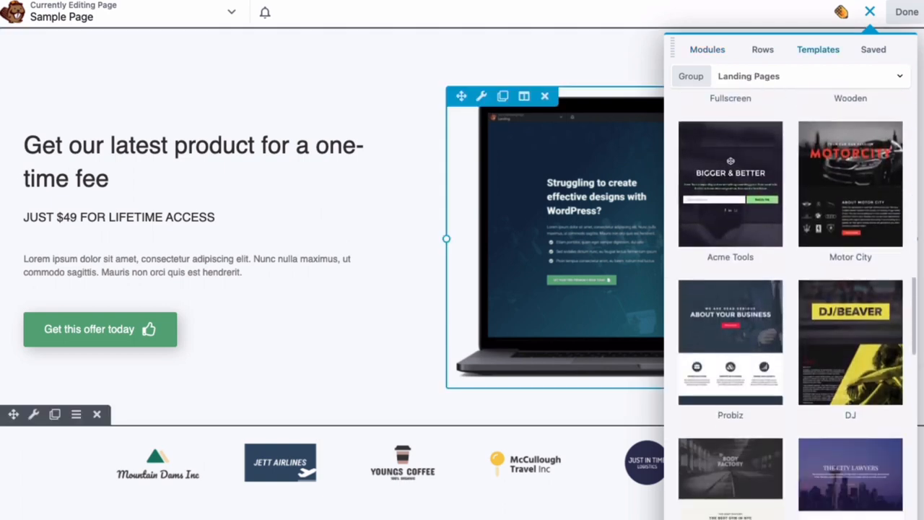
{"action": "scroll", "scroll_direction": "down", "scroll_amount": 3}
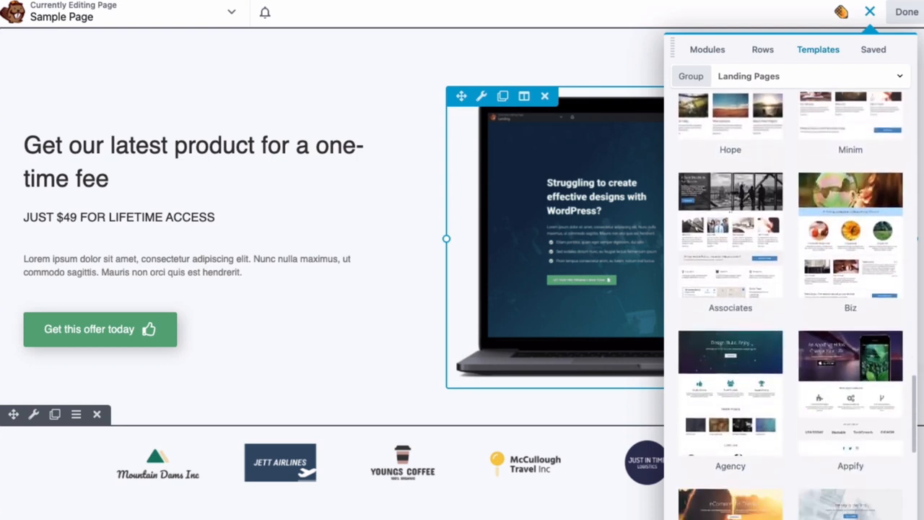
{"action": "scroll", "scroll_direction": "down", "scroll_amount": 3}
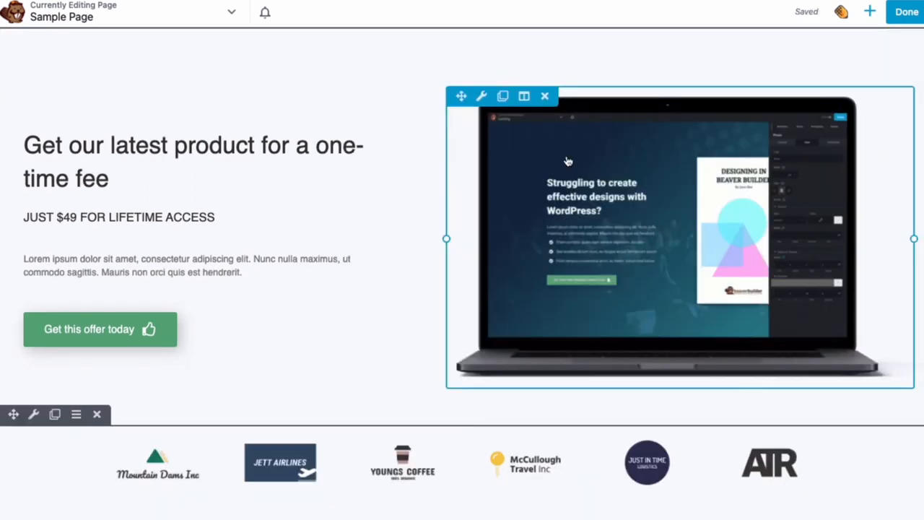
Finish editing with Done so the Sample Page displays as a live page.
{"action": "left_click", "coordinate": [905, 11]}
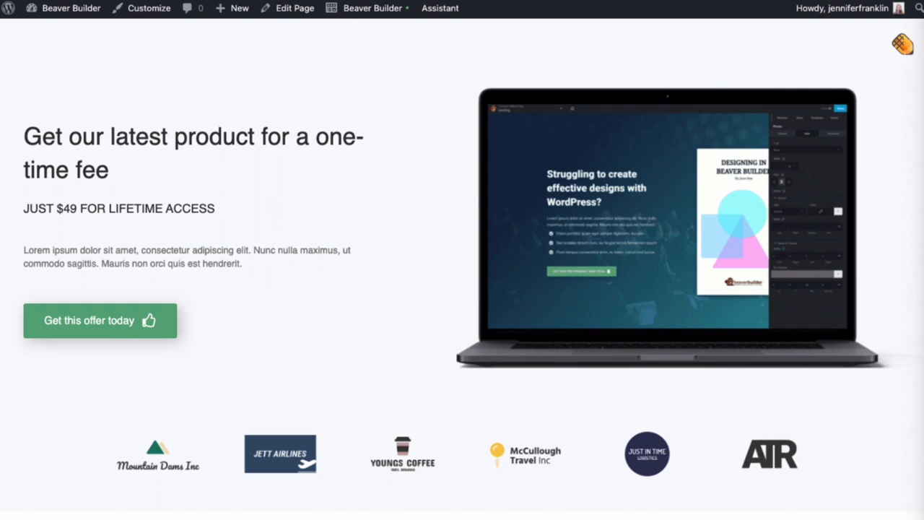
{"action": "mouse_move", "coordinate": [373, 8]}
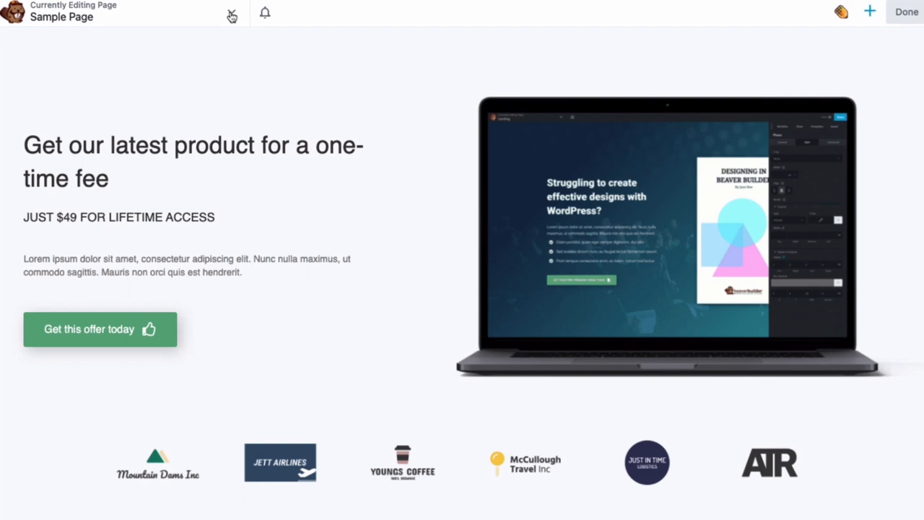
Save the current layout as a template named 'sample template' via the Tools menu.
{"action": "left_click", "coordinate": [231, 13]}
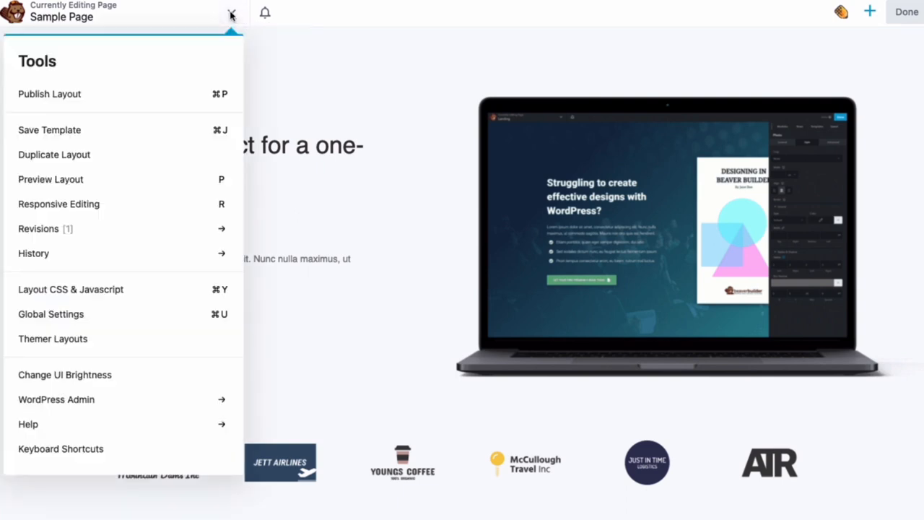
{"action": "mouse_move", "coordinate": [49, 130]}
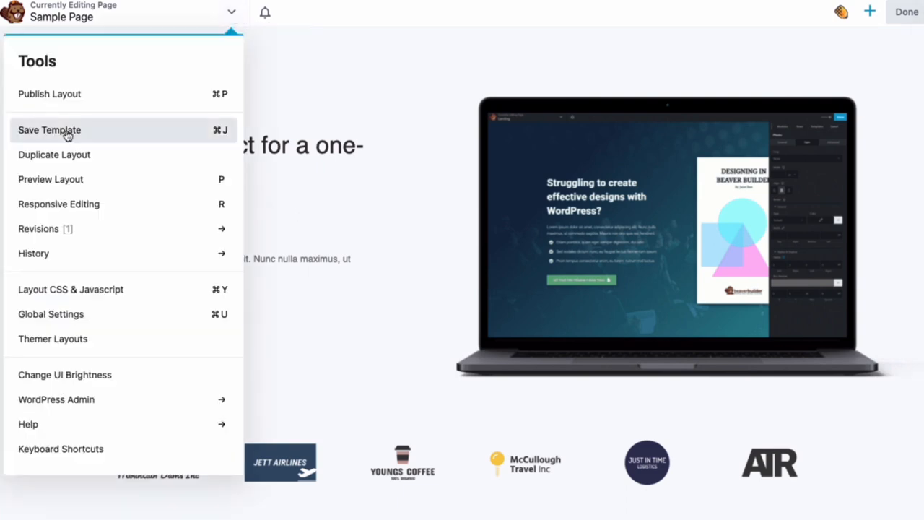
{"action": "left_click", "coordinate": [50, 130]}
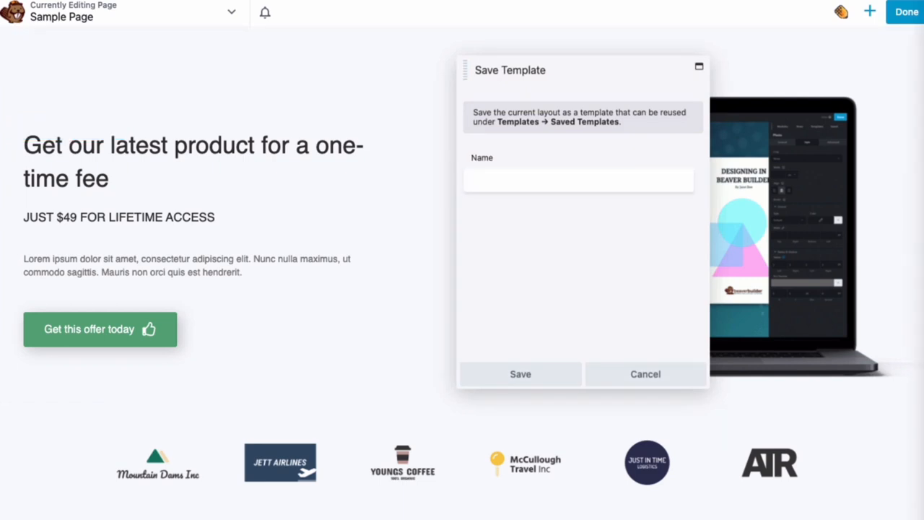
{"action": "mouse_move", "coordinate": [552, 200]}
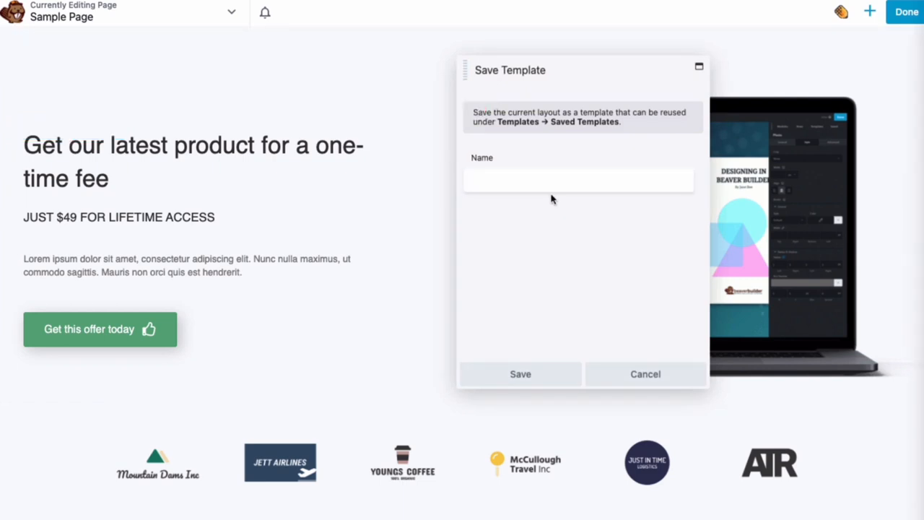
{"action": "type", "text": "sample"}
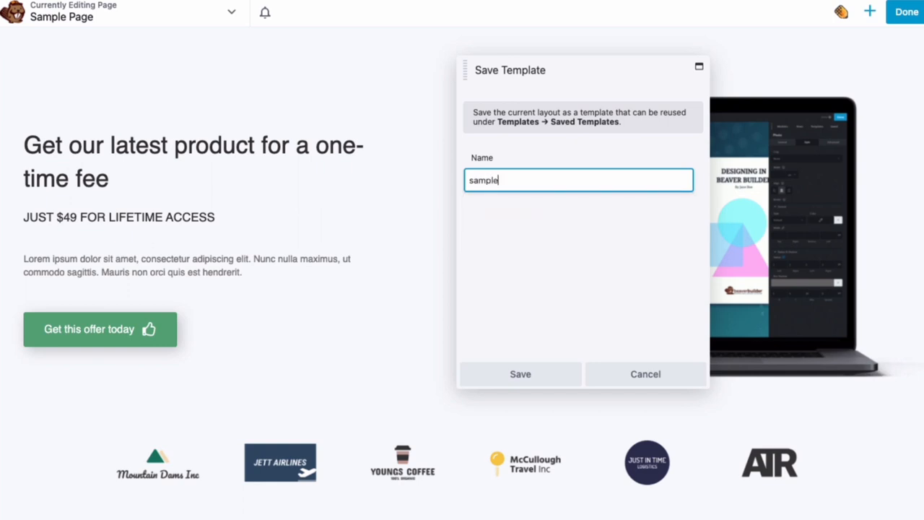
{"action": "type", "text": "templ"}
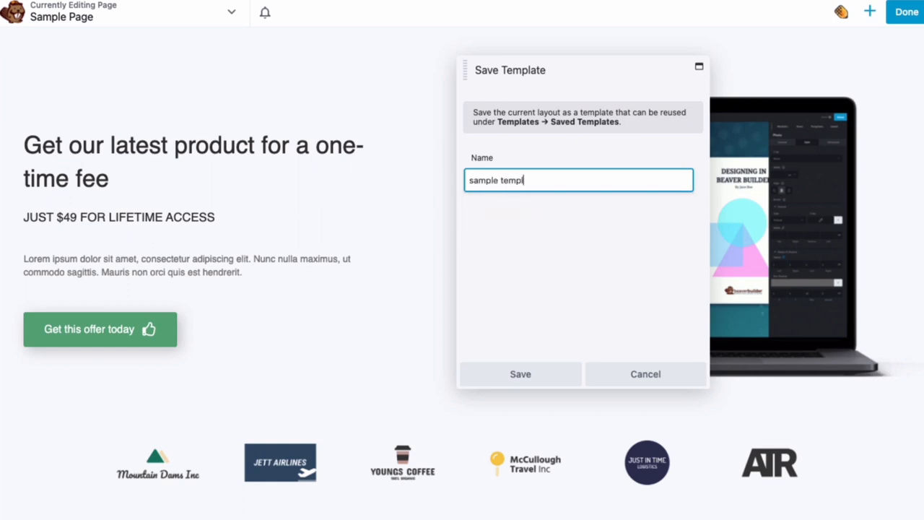
{"action": "type", "text": "ate"}
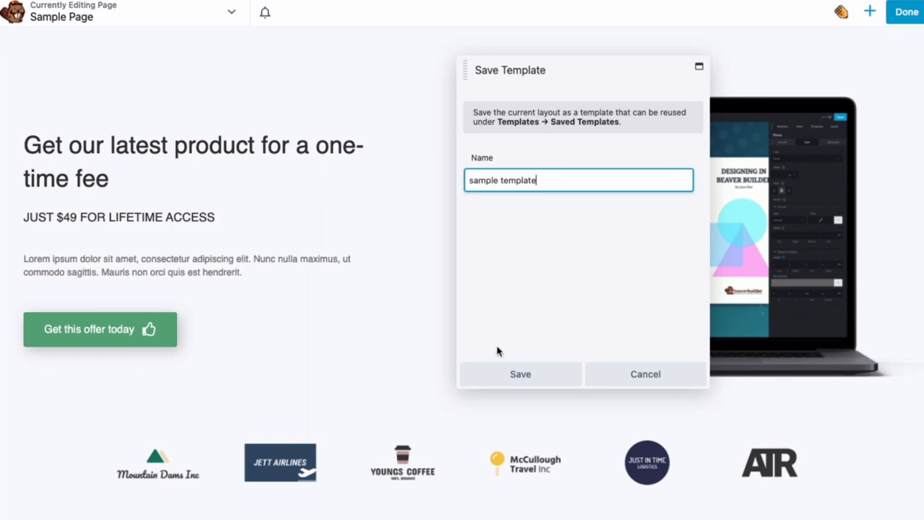
{"action": "left_click", "coordinate": [519, 374]}
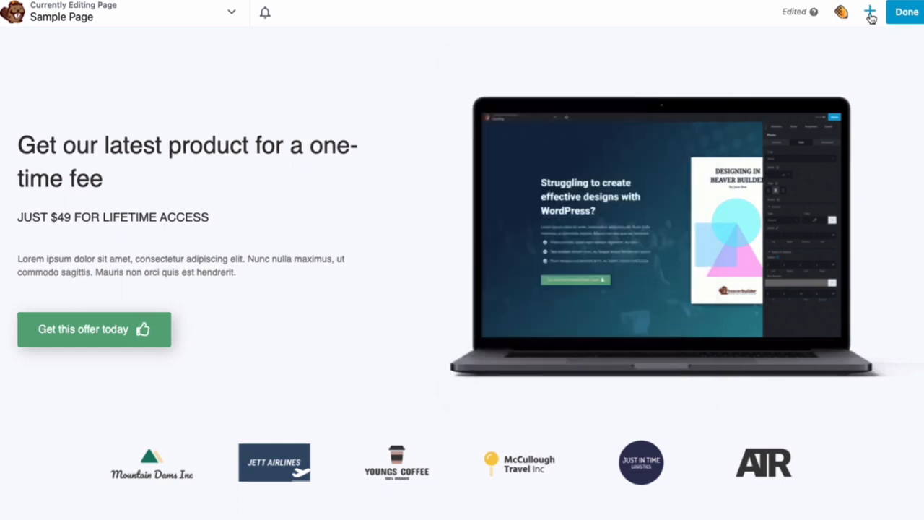
Switch the content panel's template browser to the Saved Templates group.
{"action": "left_click", "coordinate": [869, 12]}
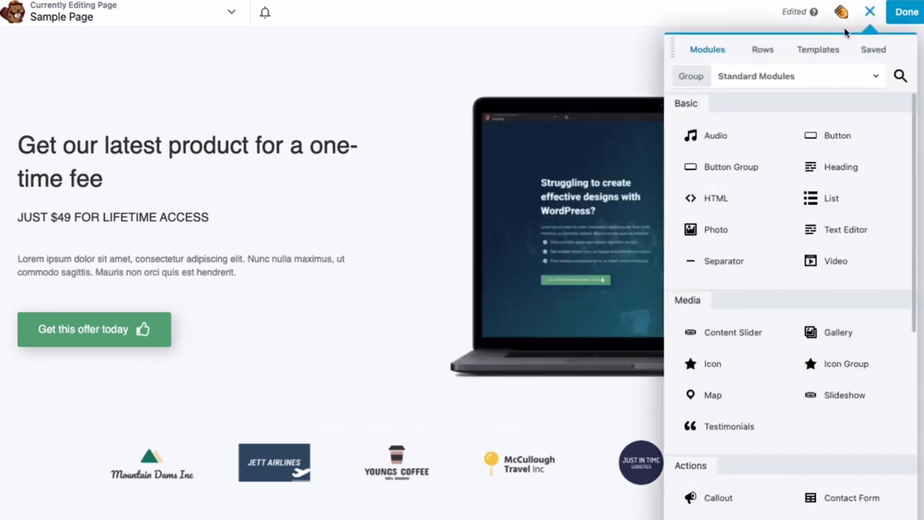
{"action": "left_click", "coordinate": [817, 49]}
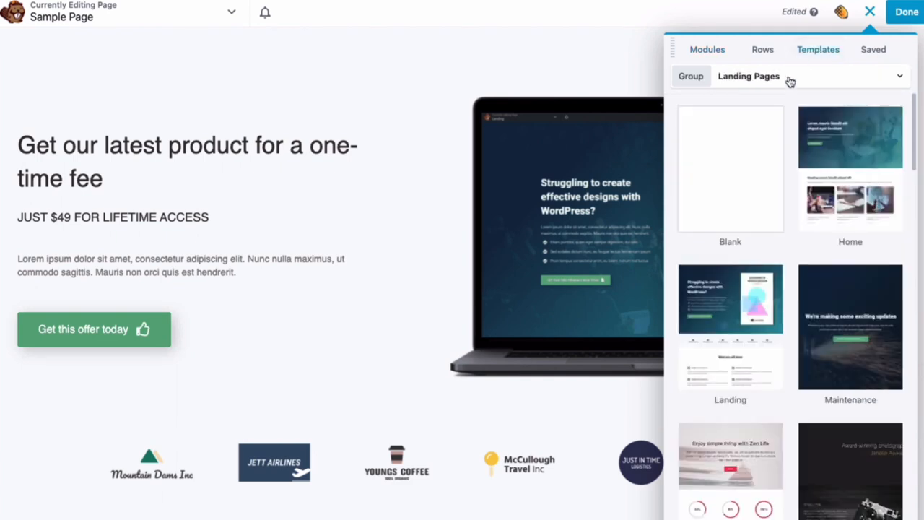
{"action": "left_click", "coordinate": [790, 75]}
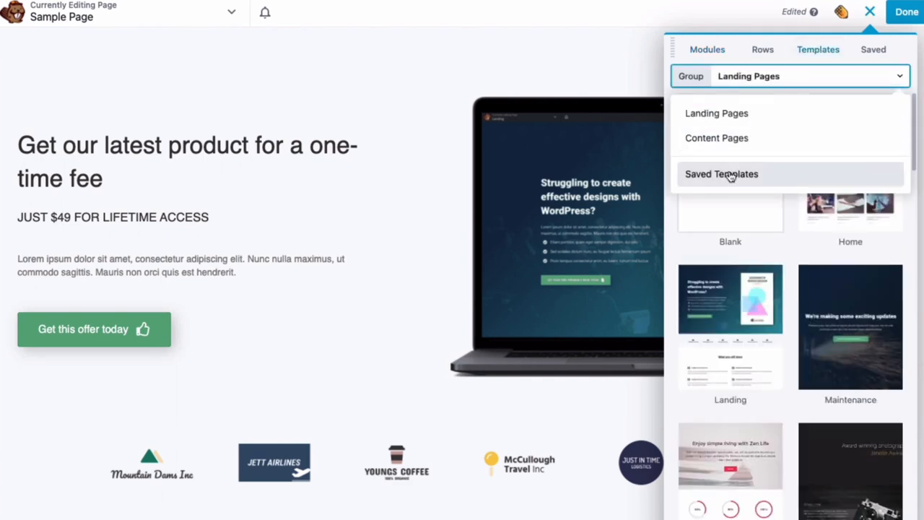
{"action": "left_click", "coordinate": [722, 173]}
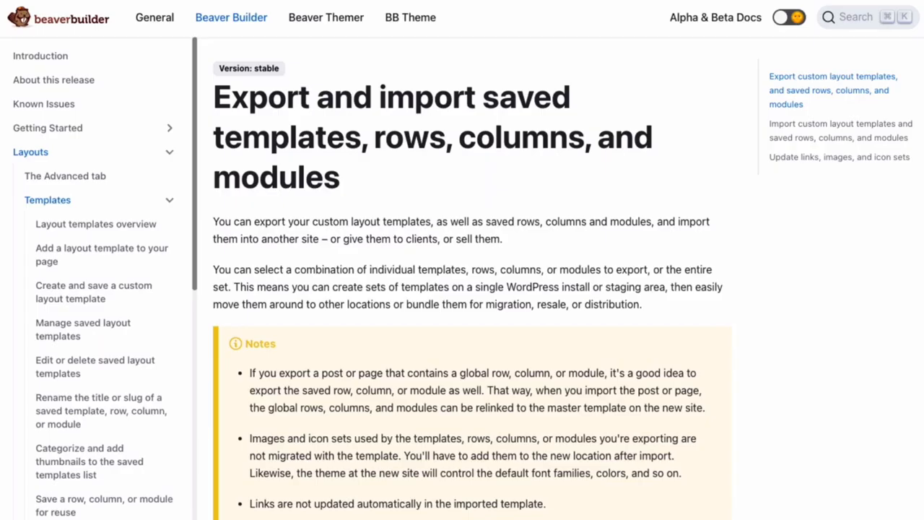
Read through the Export, Import and Update links sections of the templates article.
{"action": "scroll", "scroll_direction": "down", "scroll_amount": 3}
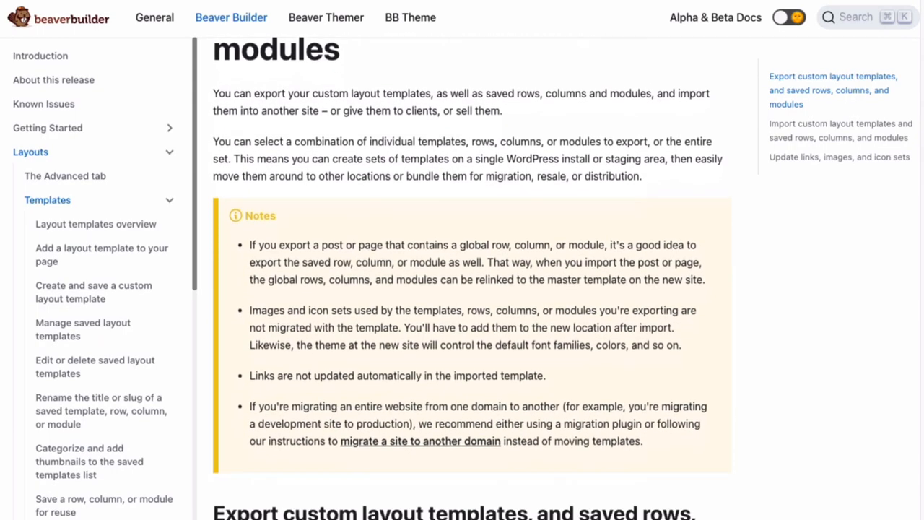
{"action": "scroll", "scroll_direction": "down", "scroll_amount": 3}
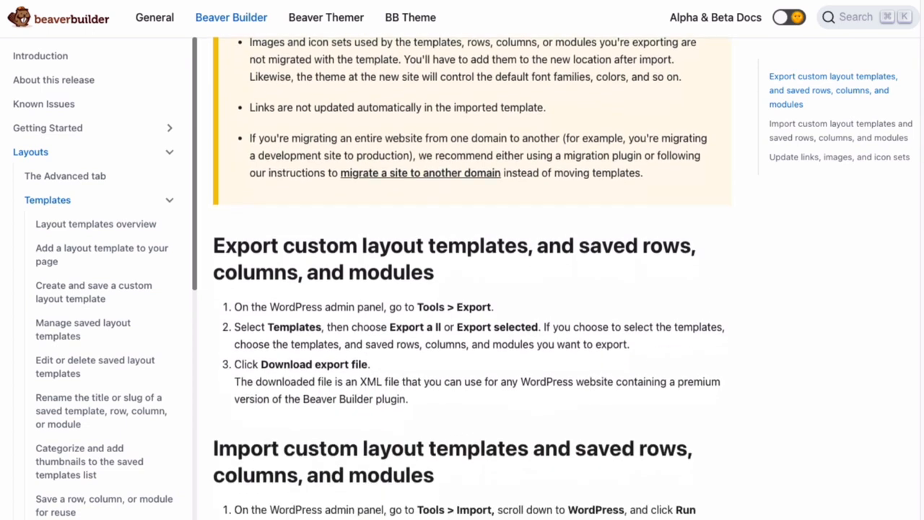
{"action": "scroll", "scroll_direction": "down", "scroll_amount": 3}
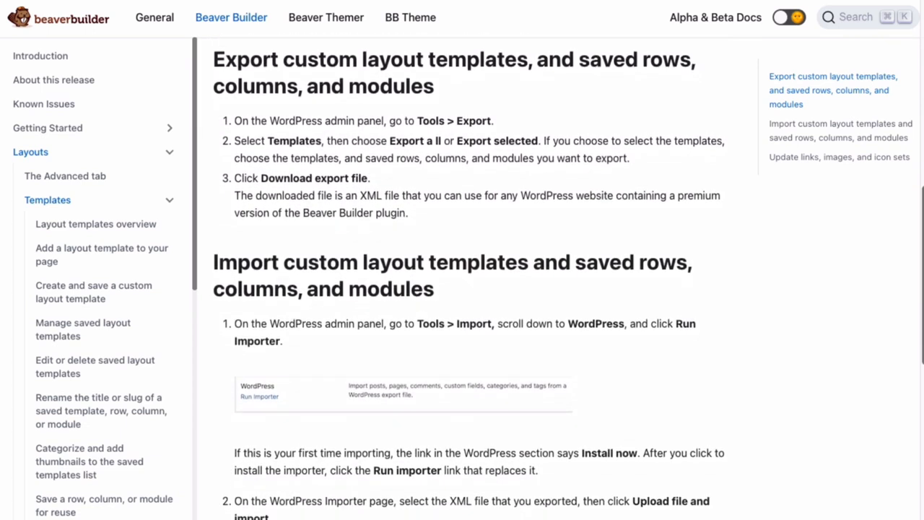
{"action": "scroll", "scroll_direction": "down", "scroll_amount": 3}
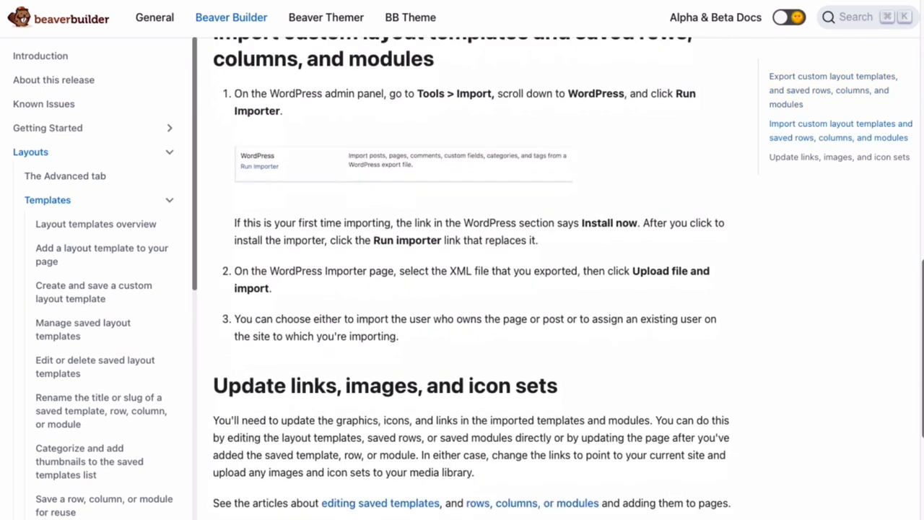
{"action": "scroll", "scroll_direction": "down", "scroll_amount": 3}
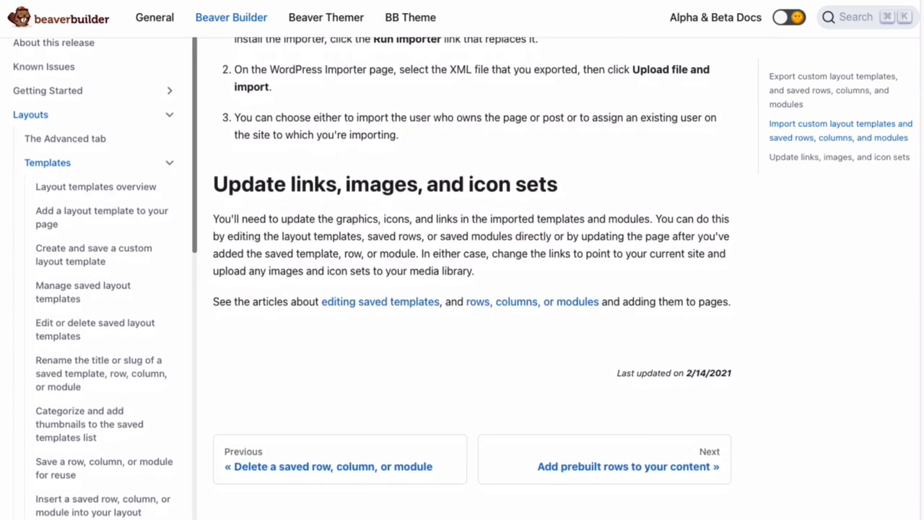
{"action": "scroll", "scroll_direction": "up", "scroll_amount": 3}
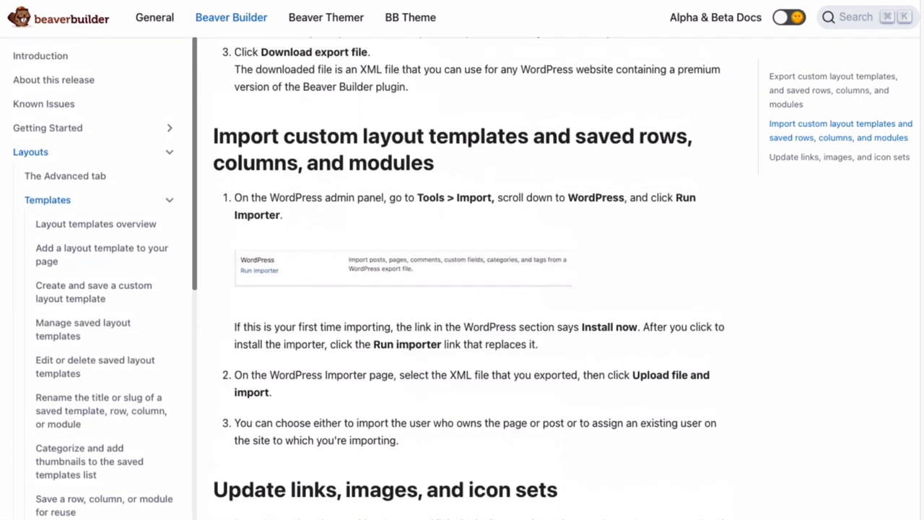
{"action": "scroll", "scroll_direction": "up", "scroll_amount": 3}
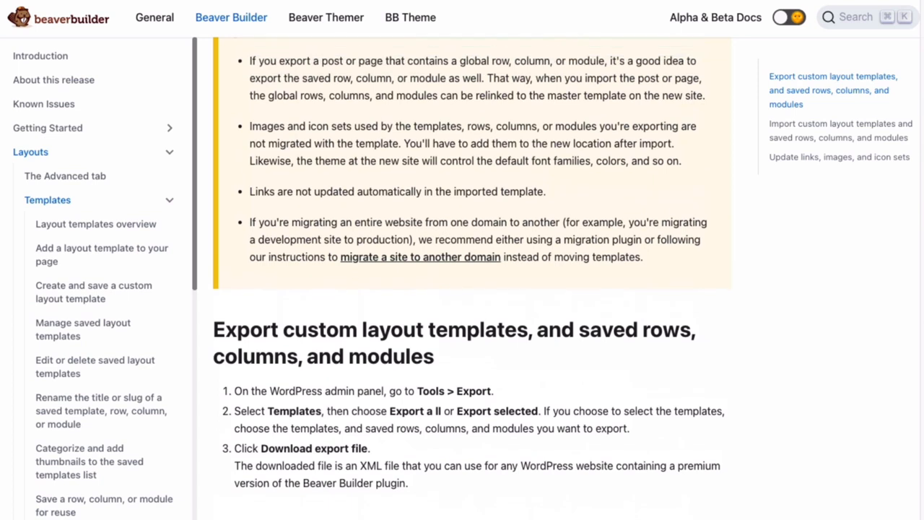
{"action": "scroll", "scroll_direction": "up", "scroll_amount": 3}
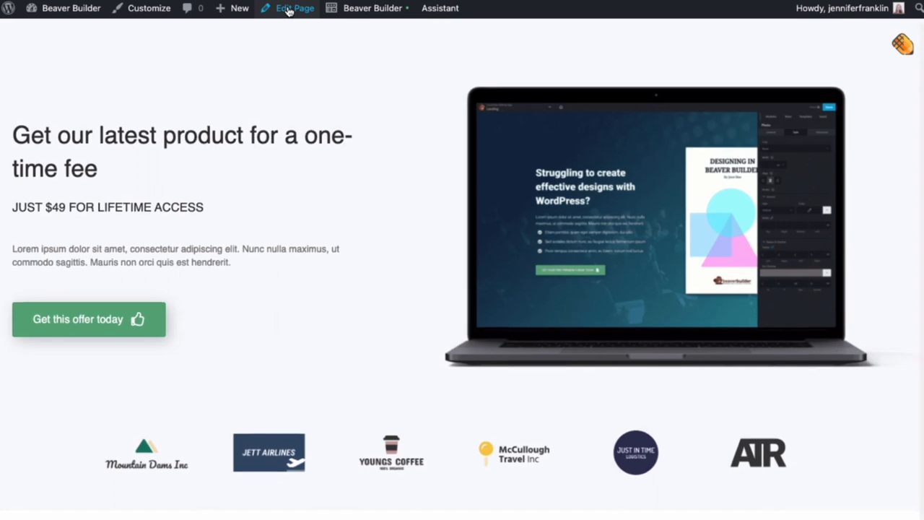
Edit Sample Page with Use Standard Editor and review its content as blocks.
{"action": "left_click", "coordinate": [294, 9]}
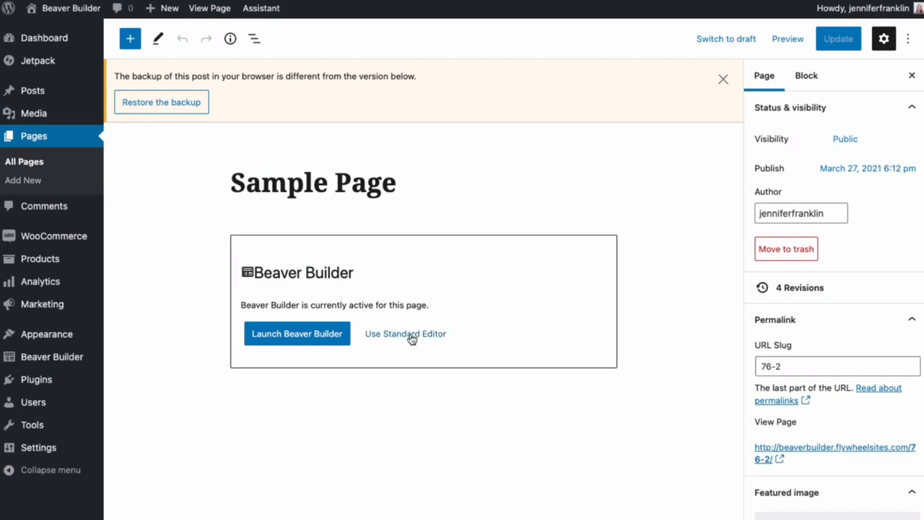
{"action": "left_click", "coordinate": [404, 334]}
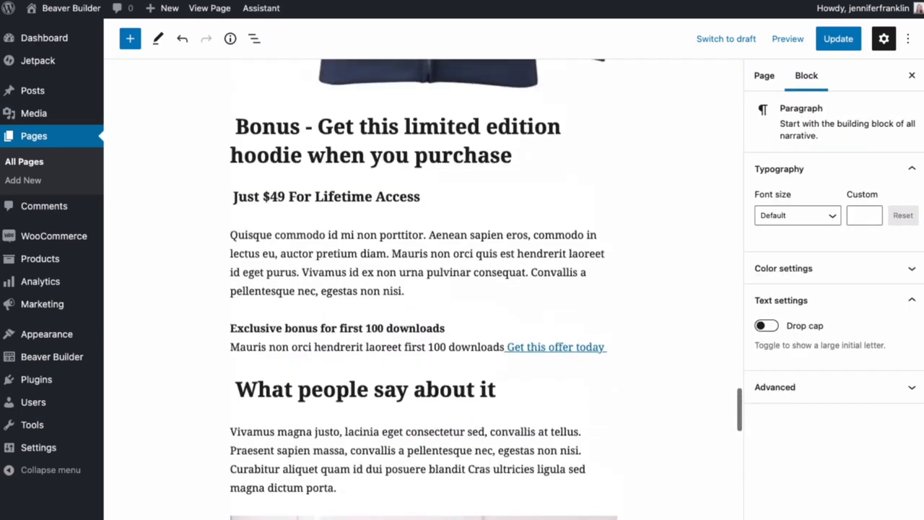
{"action": "scroll", "scroll_direction": "up", "scroll_amount": 3}
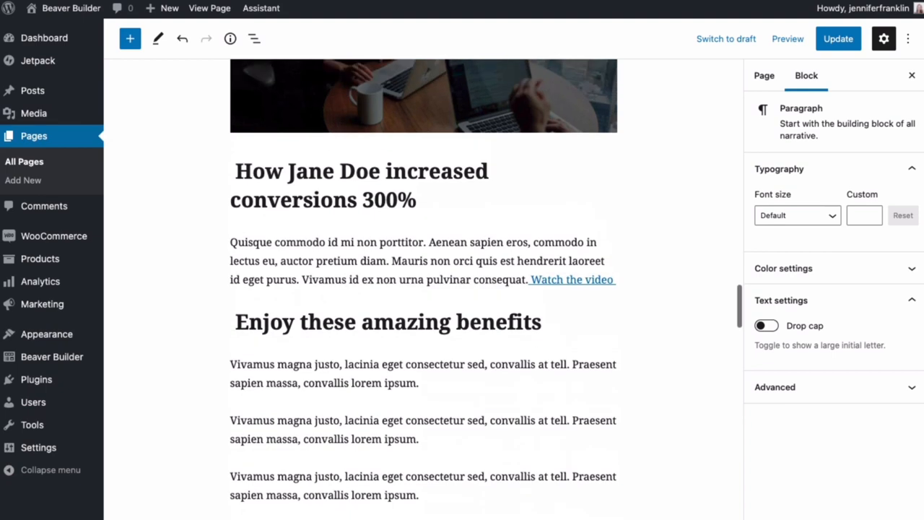
{"action": "scroll", "scroll_direction": "up", "scroll_amount": 3}
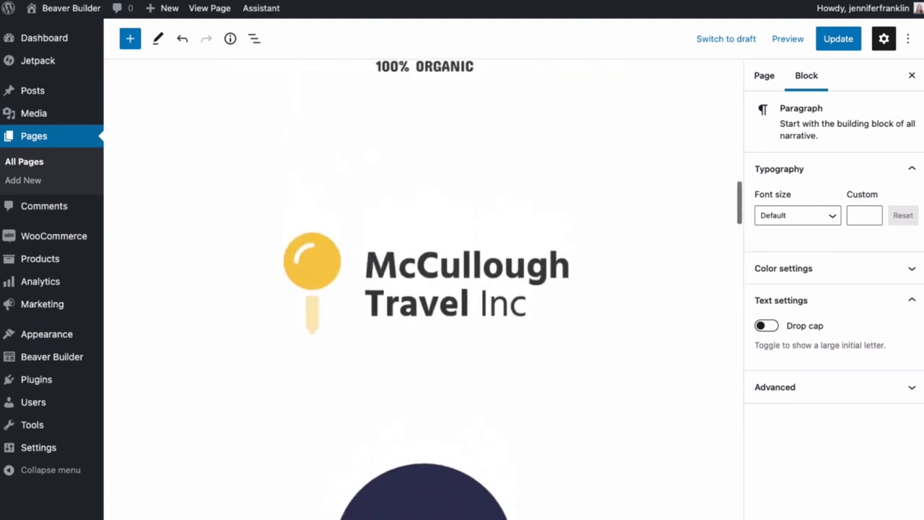
{"action": "scroll", "scroll_direction": "down", "scroll_amount": 3}
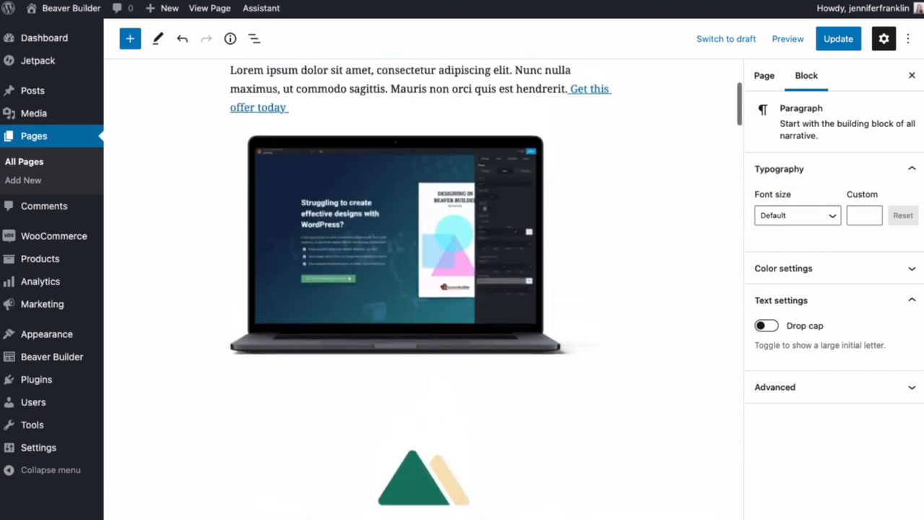
{"action": "scroll", "scroll_direction": "up", "scroll_amount": 3}
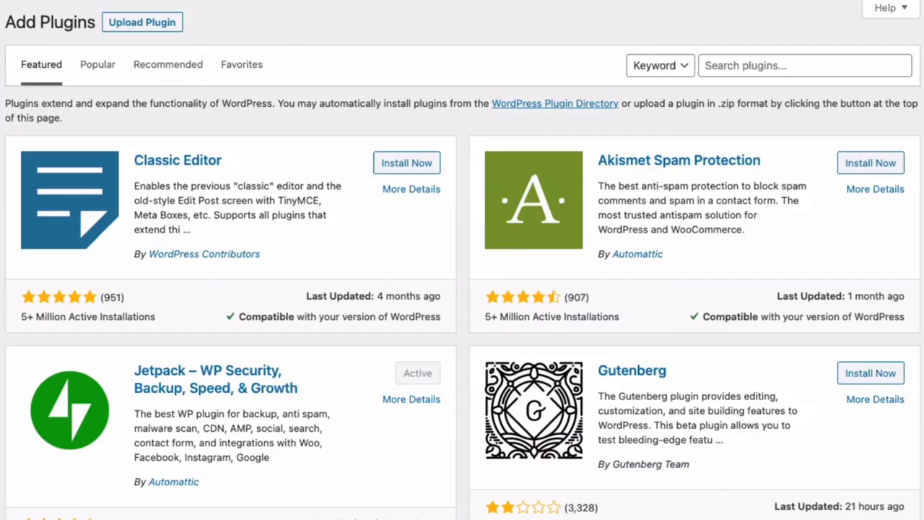
Scroll the Featured plugins list showing Classic Editor, Akismet, Jetpack and Gutenberg.
{"action": "scroll", "scroll_direction": "up", "scroll_amount": 3}
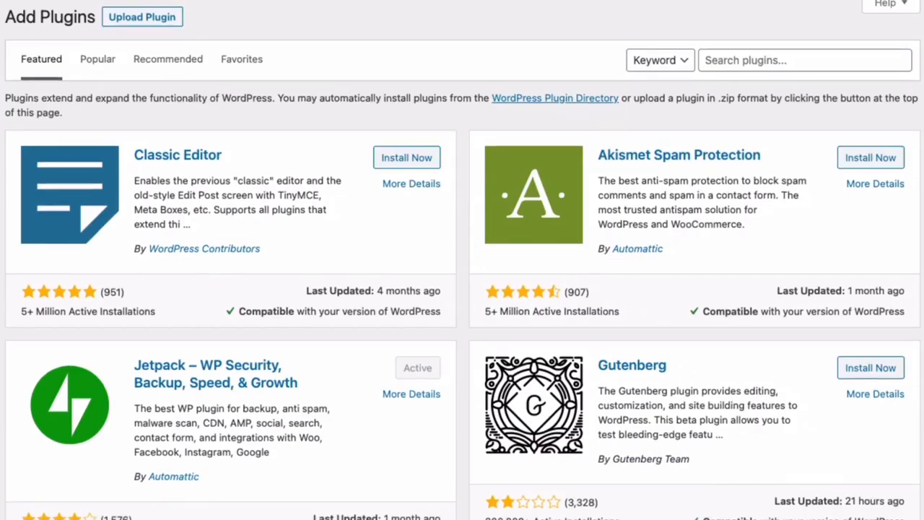
{"action": "scroll", "scroll_direction": "down", "scroll_amount": 3}
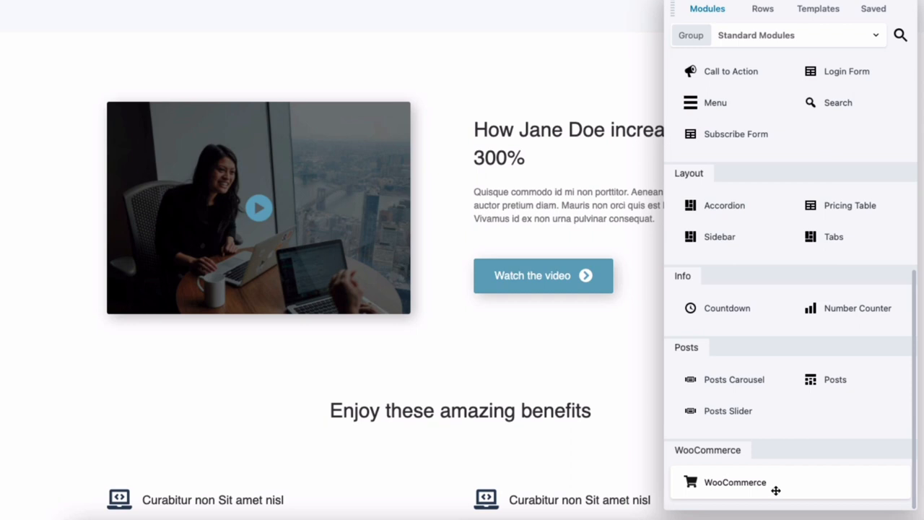
Place a WooCommerce module below the logos, set its Layout to Single Product and save.
{"action": "left_click_drag", "start_coordinate": [733, 482], "coordinate": [513, 433]}
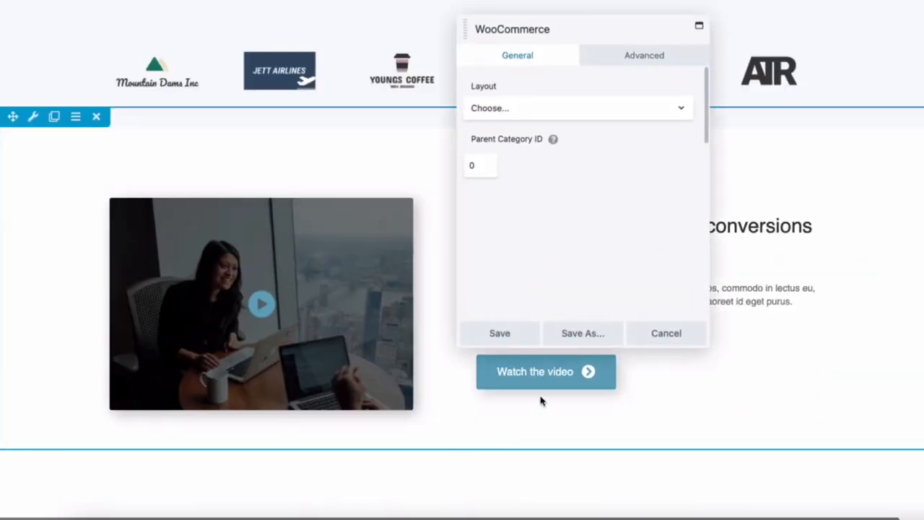
{"action": "left_click", "coordinate": [577, 107]}
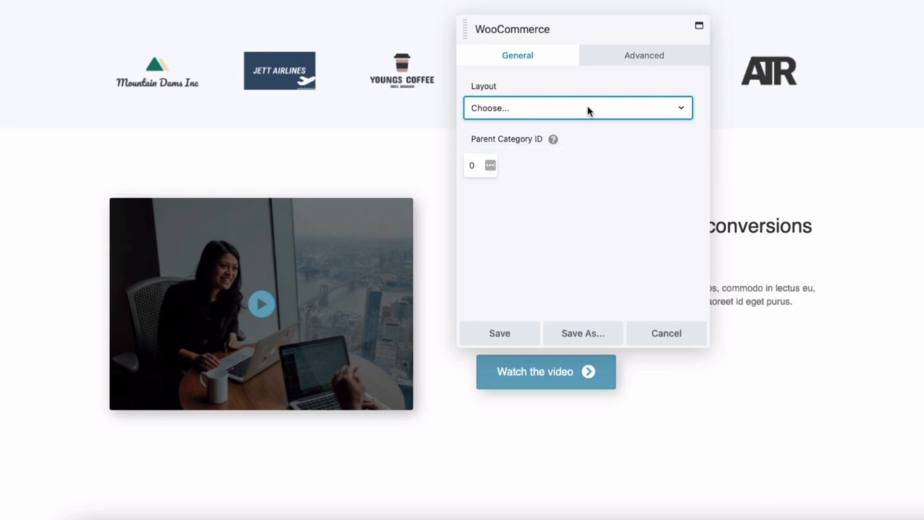
{"action": "left_click", "coordinate": [577, 107]}
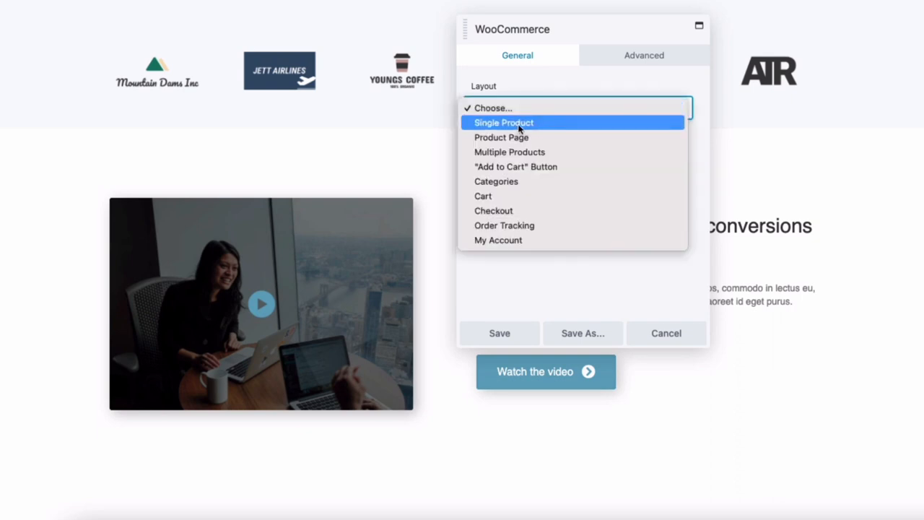
{"action": "left_click", "coordinate": [503, 122]}
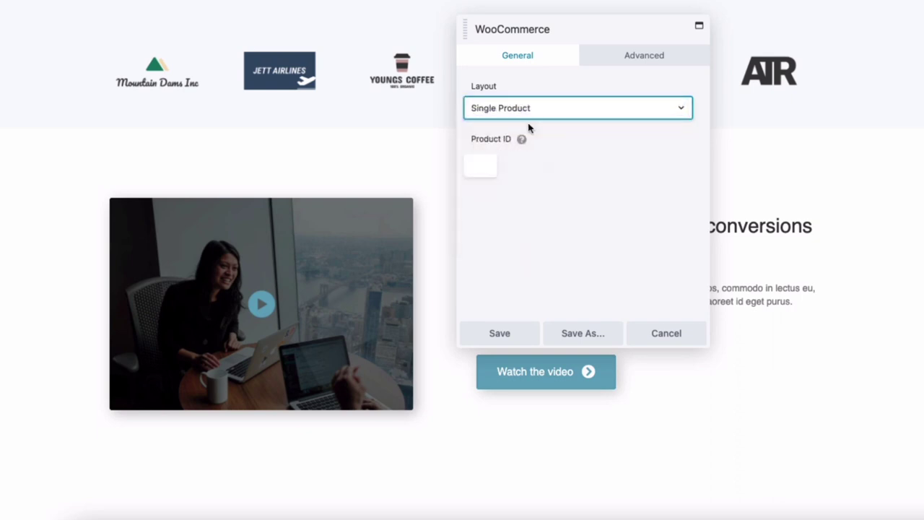
{"action": "mouse_move", "coordinate": [499, 332]}
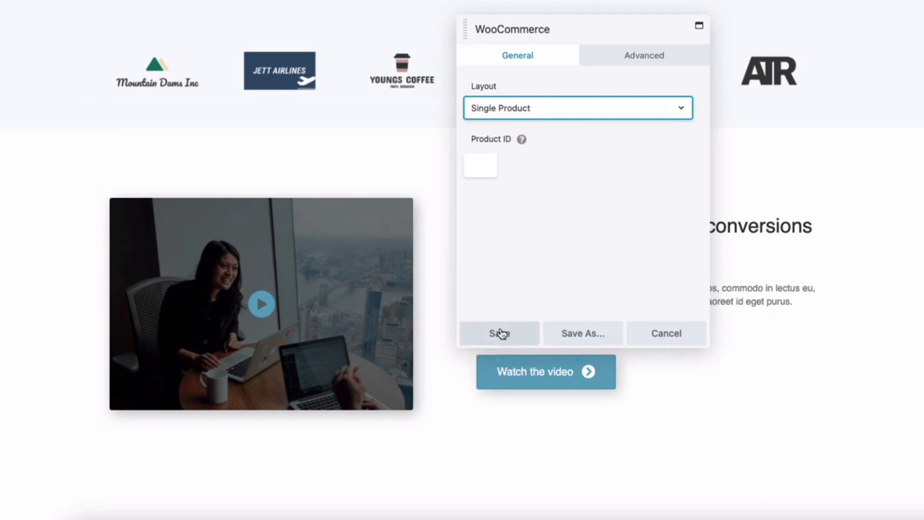
{"action": "left_click", "coordinate": [499, 332]}
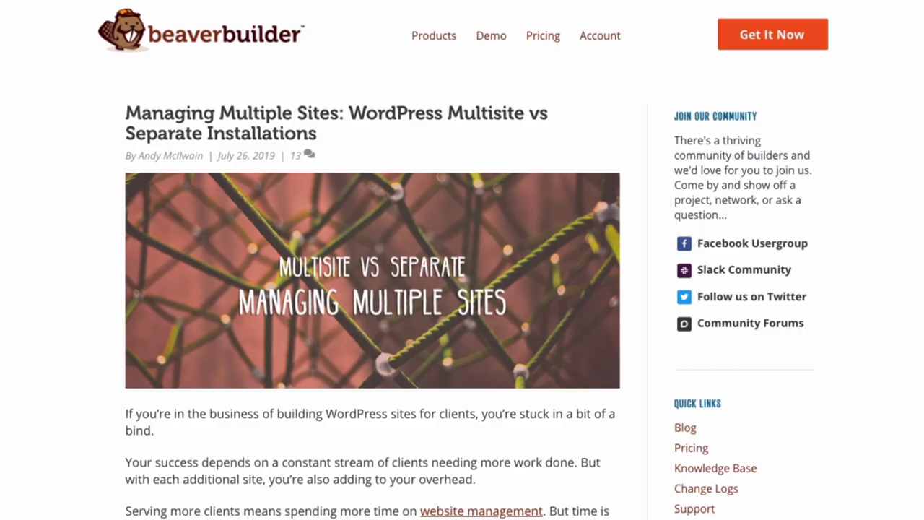
Scroll through the Managing Multiple Sites: WordPress Multisite vs Separate Installations article.
{"action": "scroll", "scroll_direction": "down", "scroll_amount": 3}
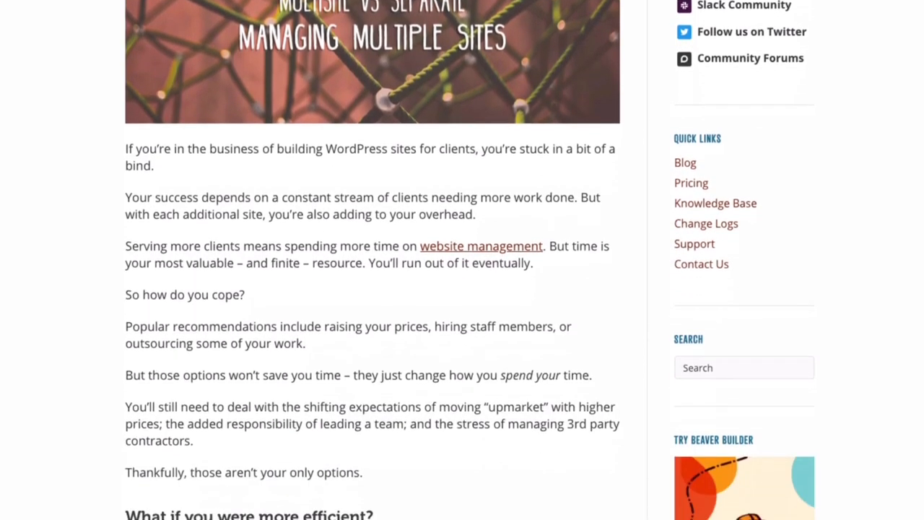
{"action": "scroll", "scroll_direction": "down", "scroll_amount": 3}
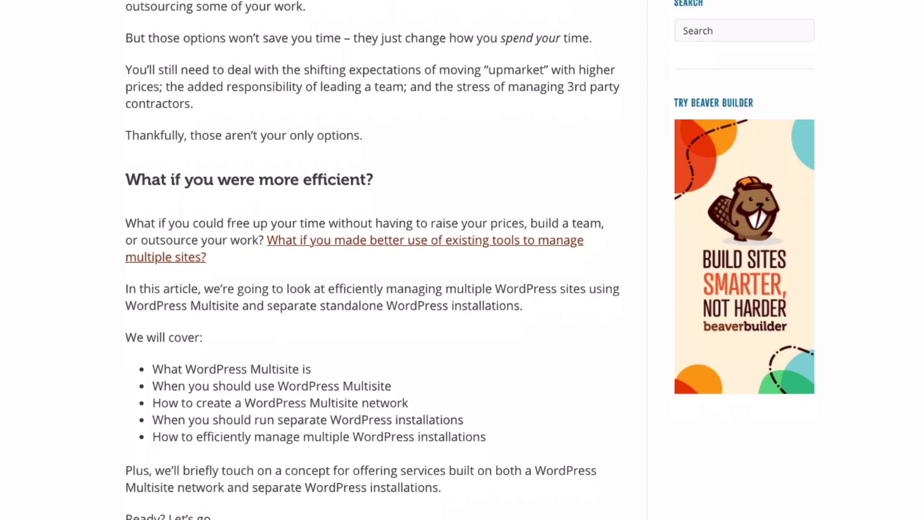
{"action": "scroll", "scroll_direction": "down", "scroll_amount": 3}
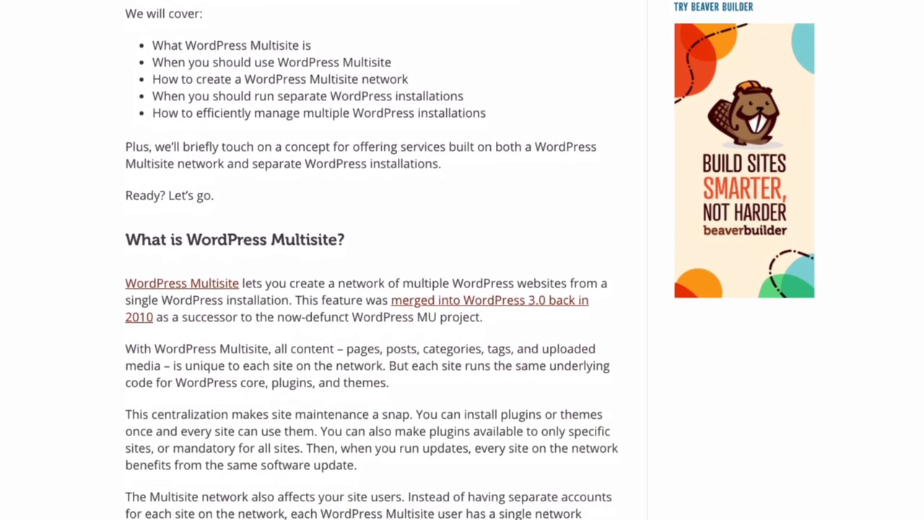
{"action": "scroll", "scroll_direction": "down", "scroll_amount": 3}
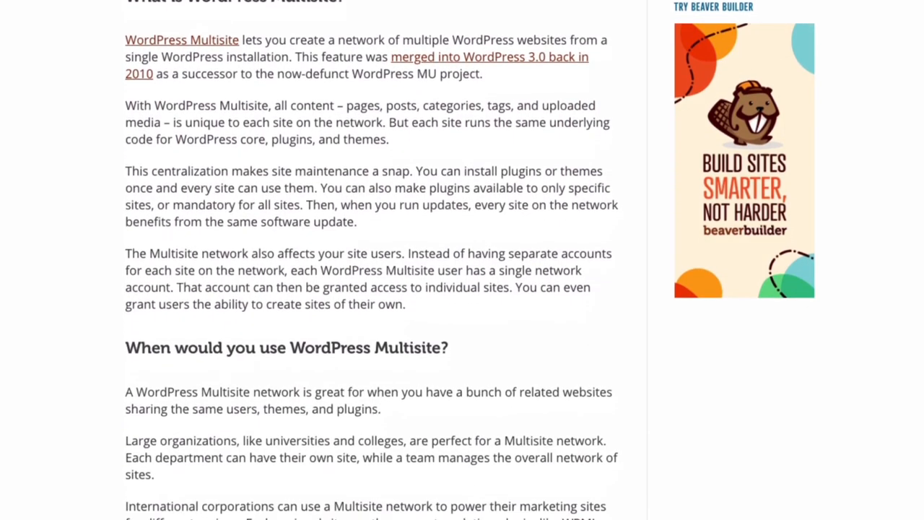
{"action": "scroll", "scroll_direction": "down", "scroll_amount": 3}
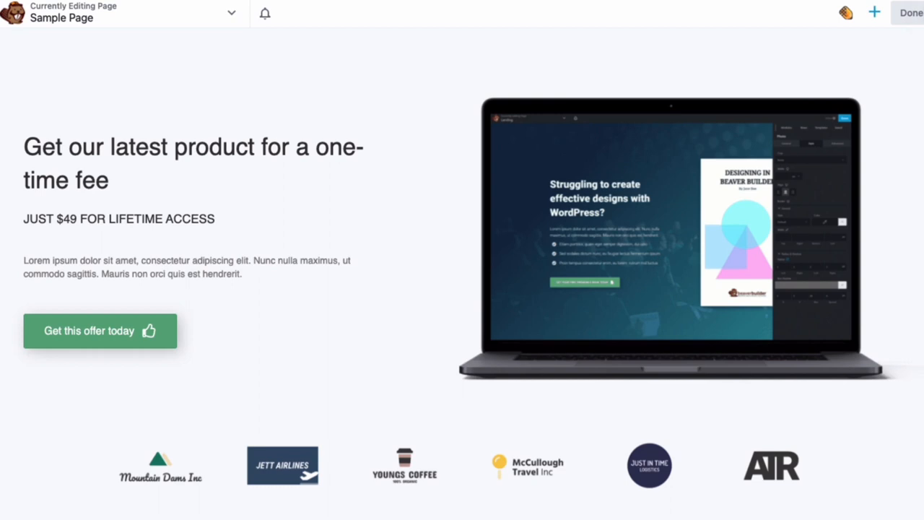
Switch to Responsive Editing and preview the page at Medium (769px) tablet width.
{"action": "left_click", "coordinate": [873, 12]}
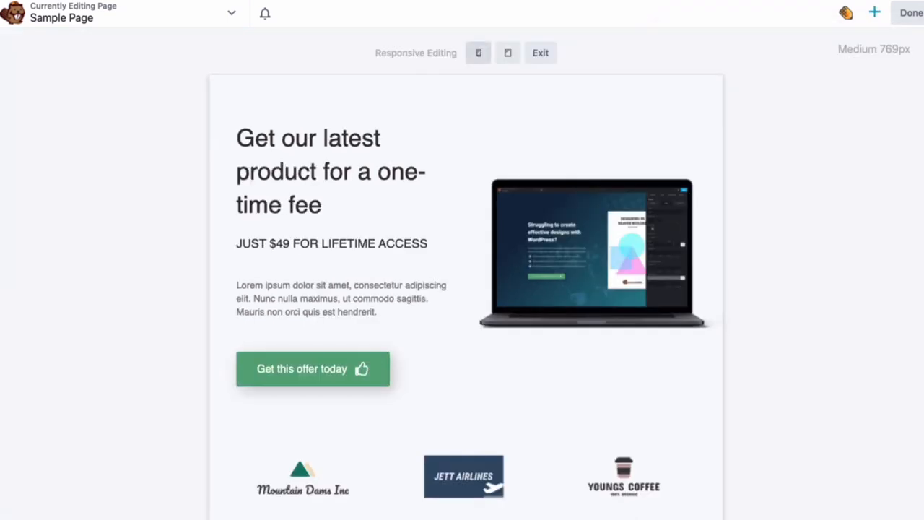
{"action": "left_click", "coordinate": [478, 52]}
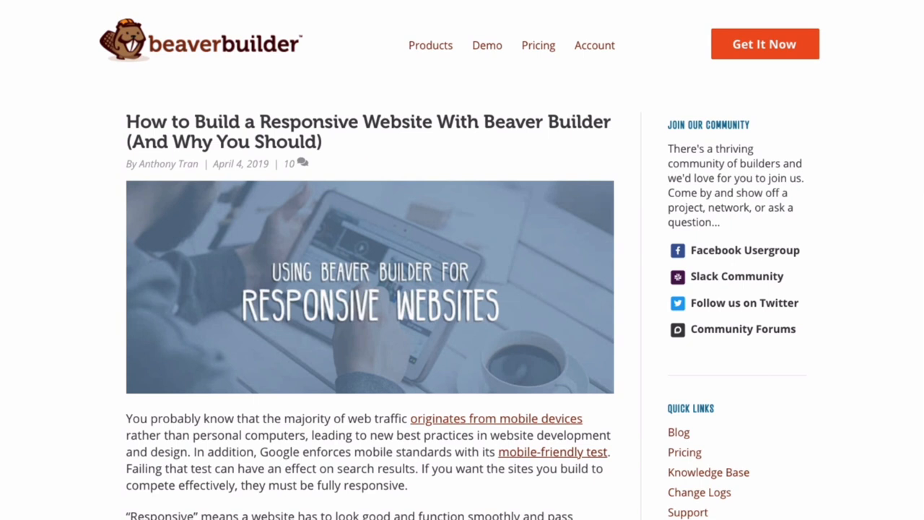
Scroll down the responsive website article to the section on choosing the right tools.
{"action": "scroll", "scroll_direction": "down", "scroll_amount": 3}
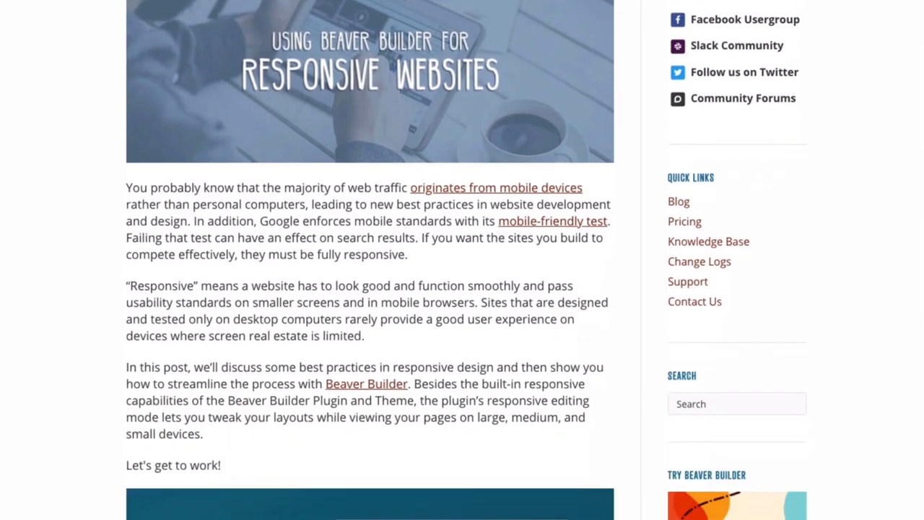
{"action": "scroll", "scroll_direction": "down", "scroll_amount": 3}
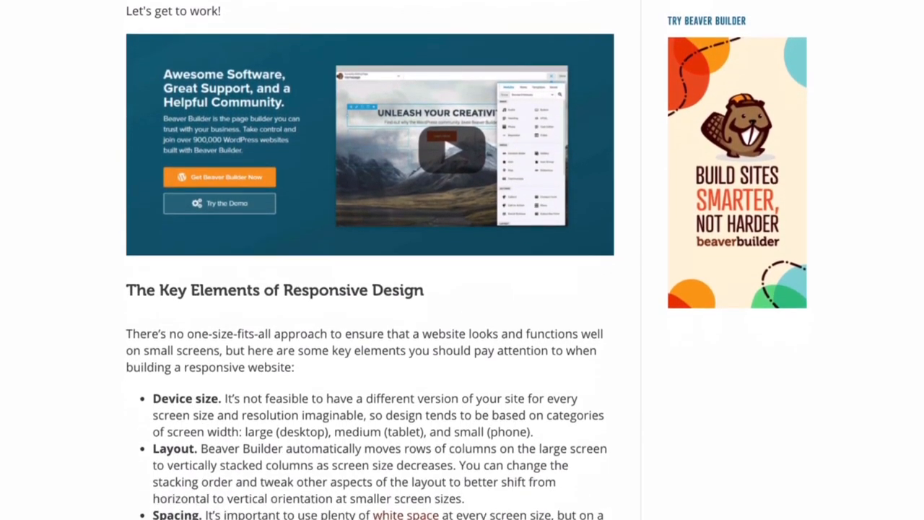
{"action": "scroll", "scroll_direction": "down", "scroll_amount": 3}
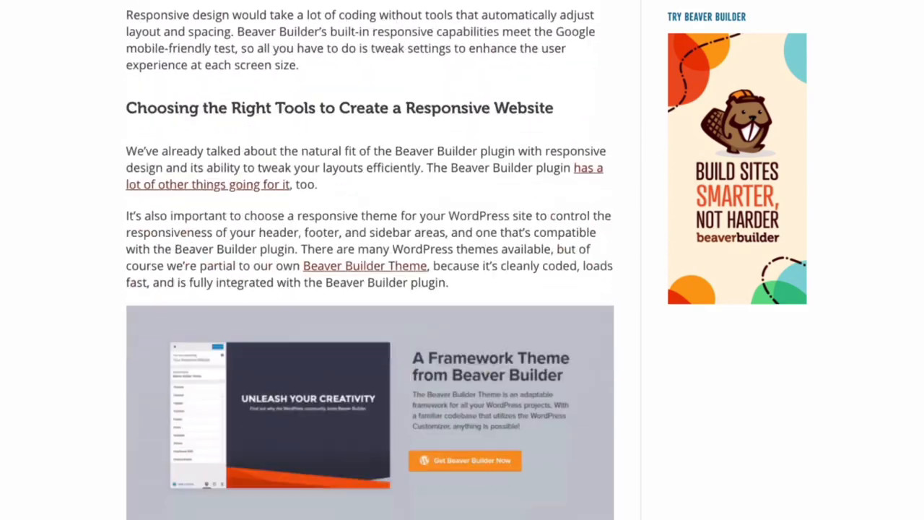